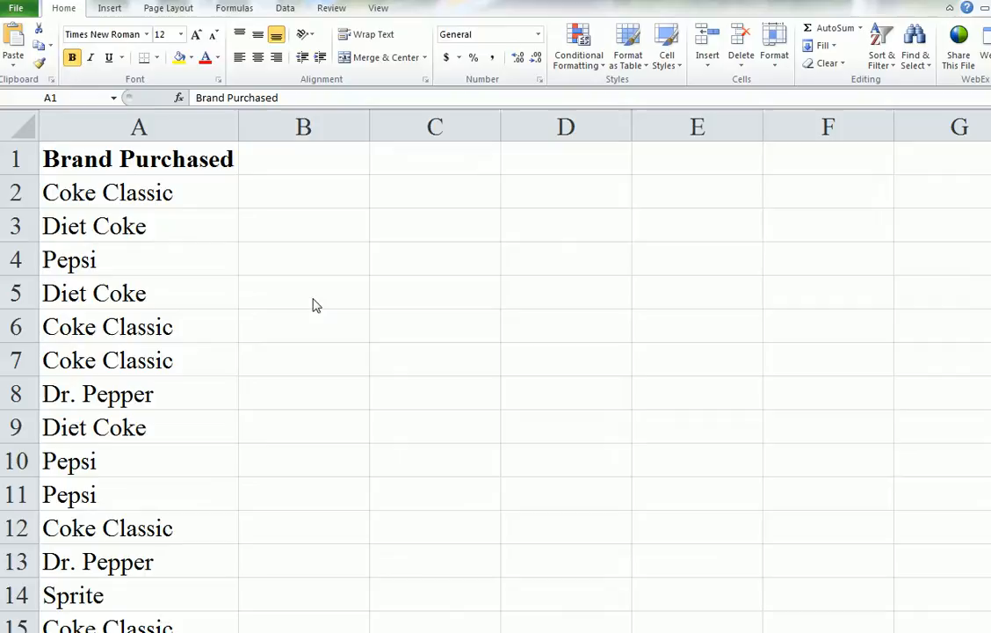
mouse_move(331, 306)
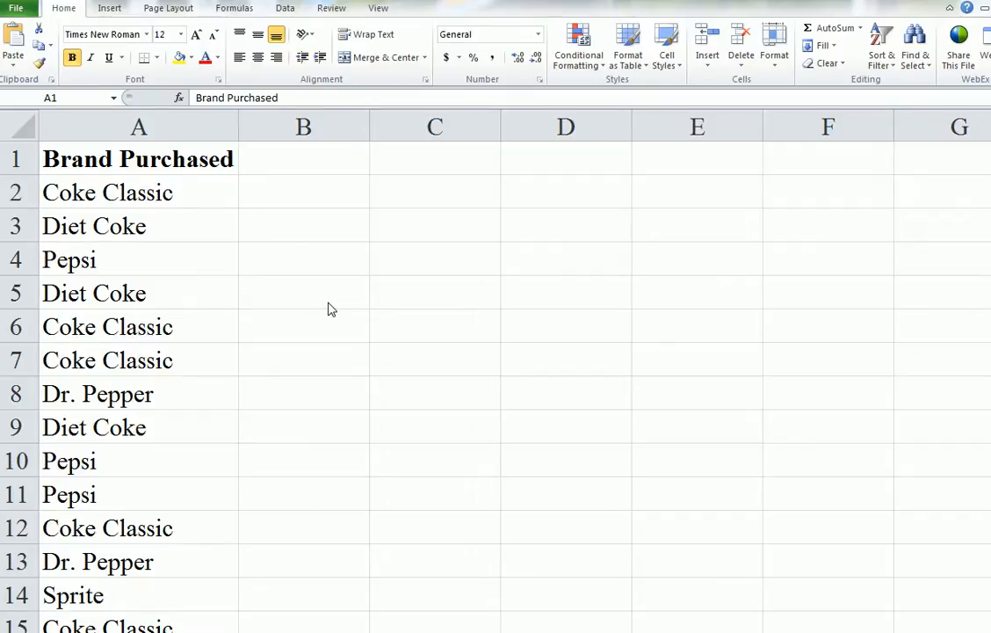
mouse_move(186, 255)
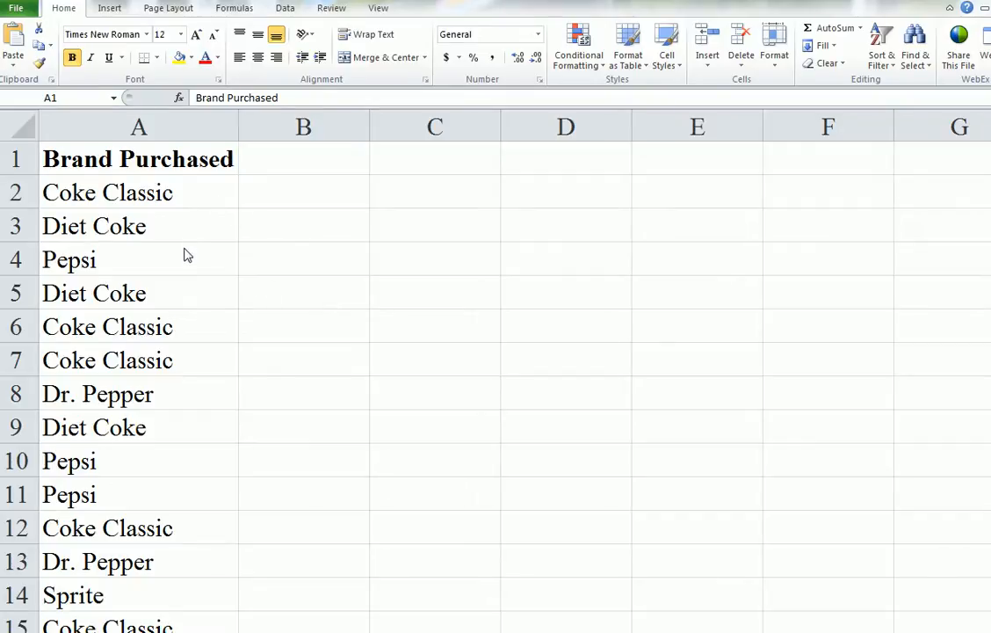
mouse_move(260, 424)
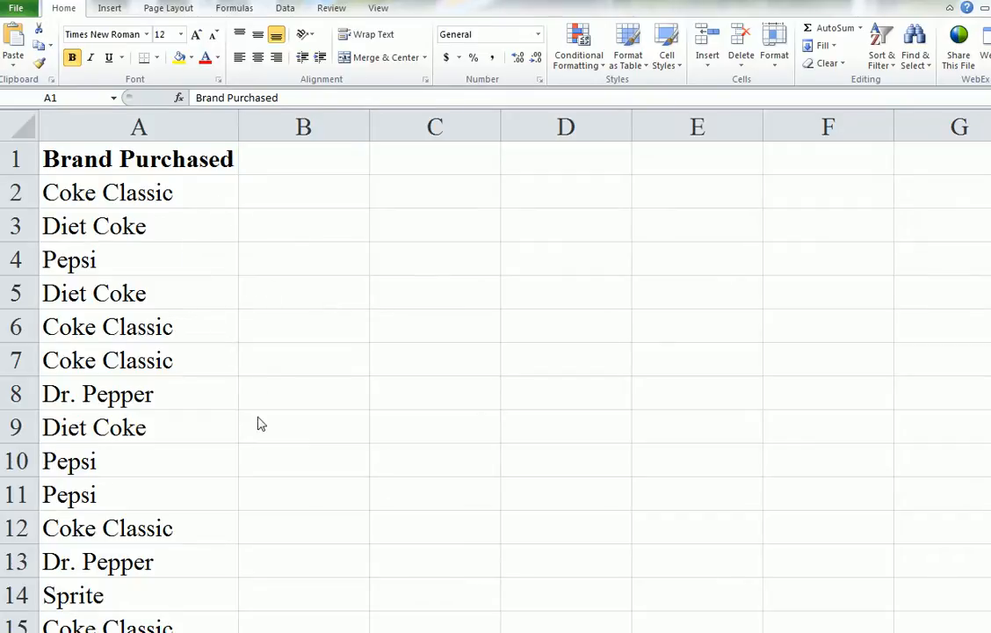
mouse_move(267, 452)
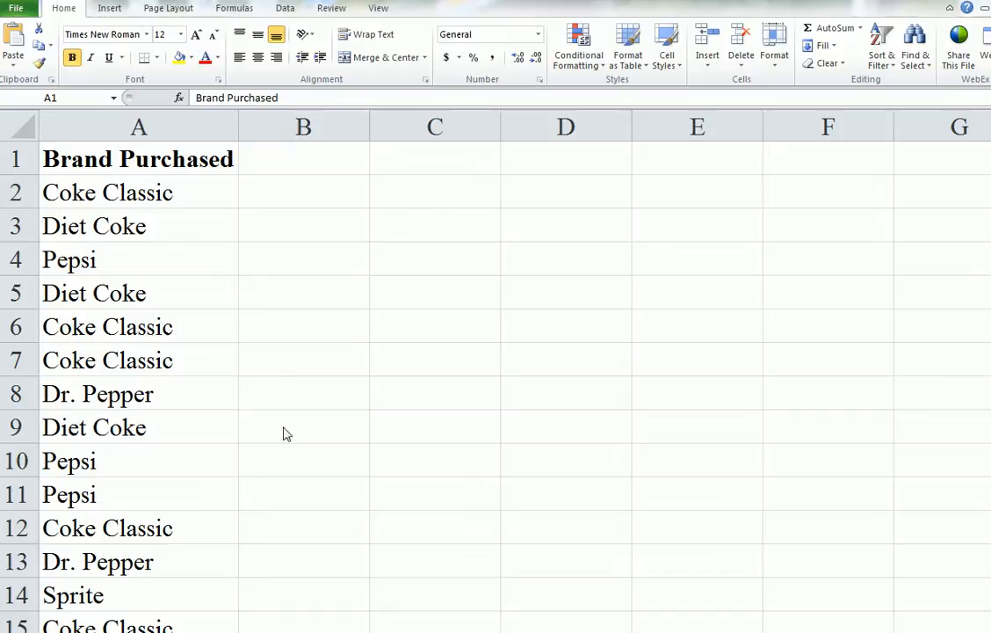
mouse_move(292, 401)
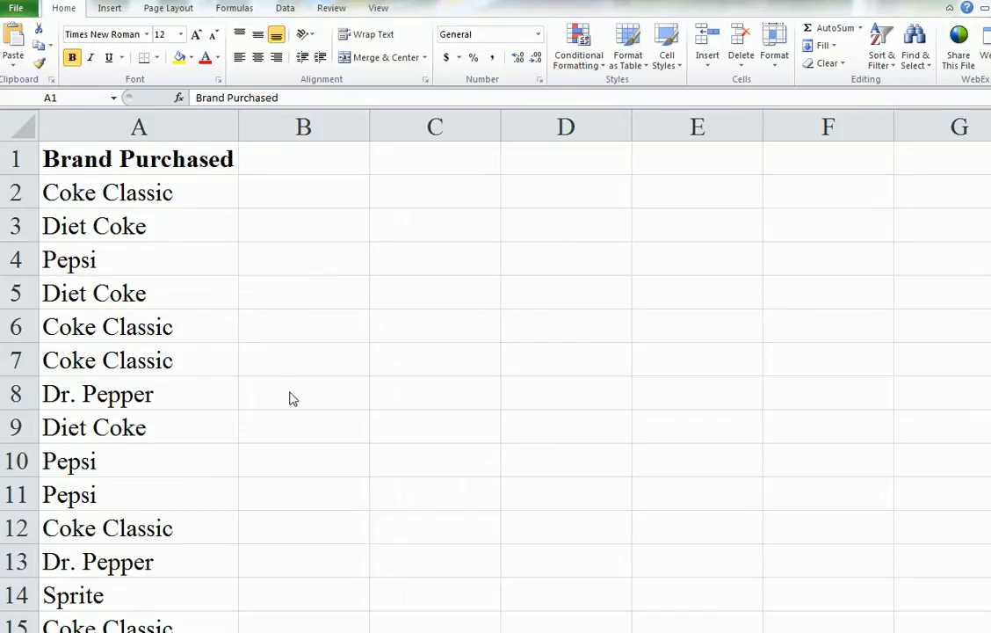
mouse_move(247, 185)
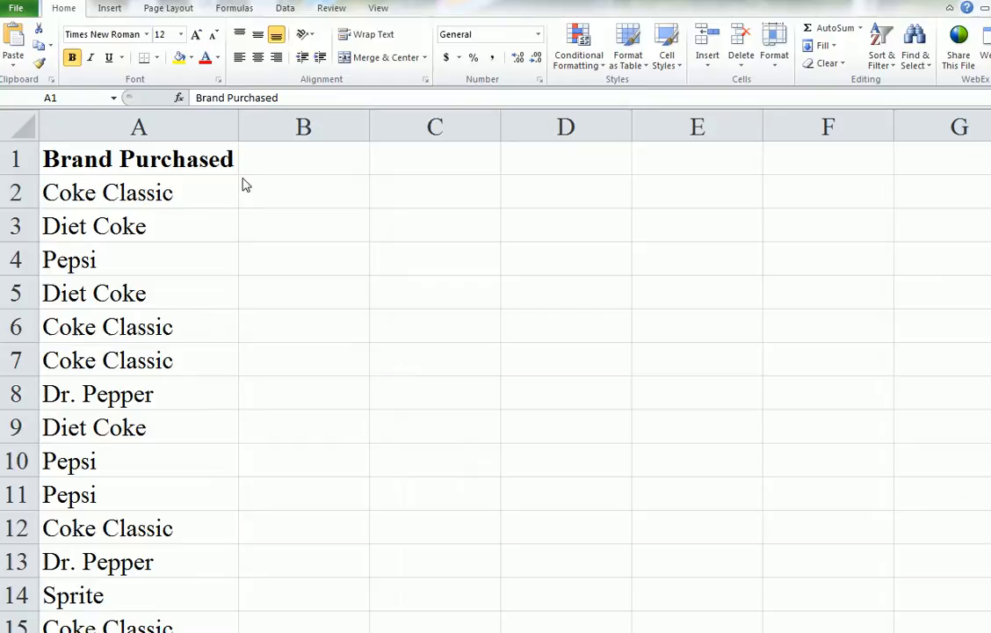
Insert a PivotTable from the Brand Purchased data onto a new worksheet, keeping the detected range
left_click(137, 158)
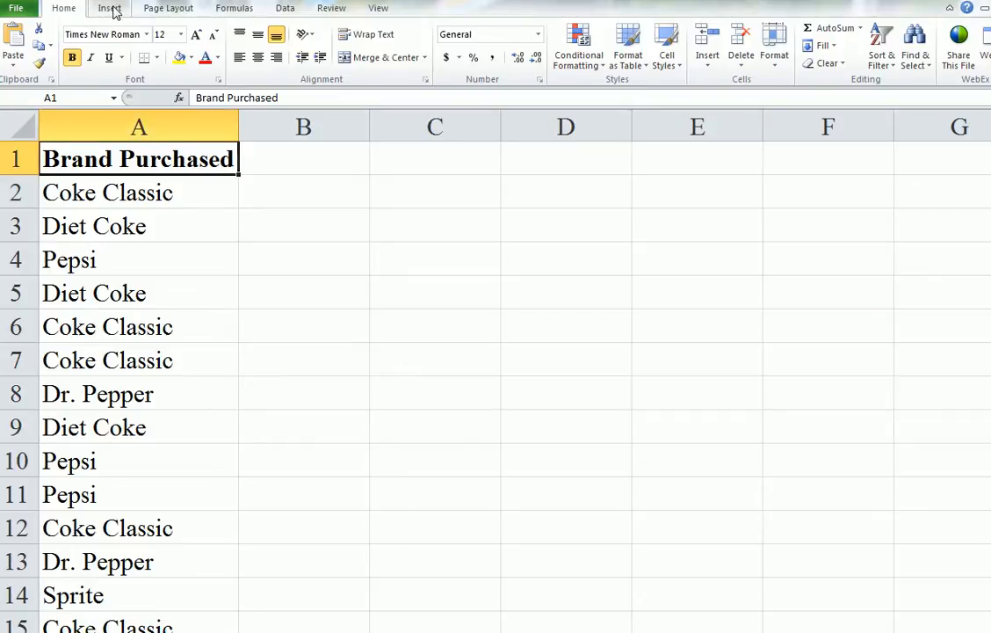
left_click(109, 7)
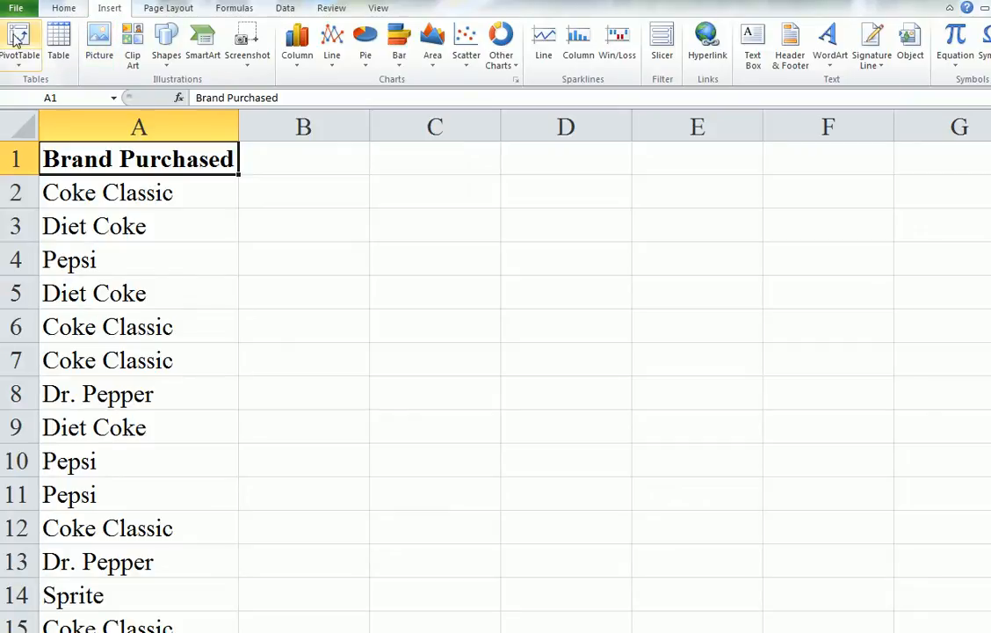
mouse_move(21, 35)
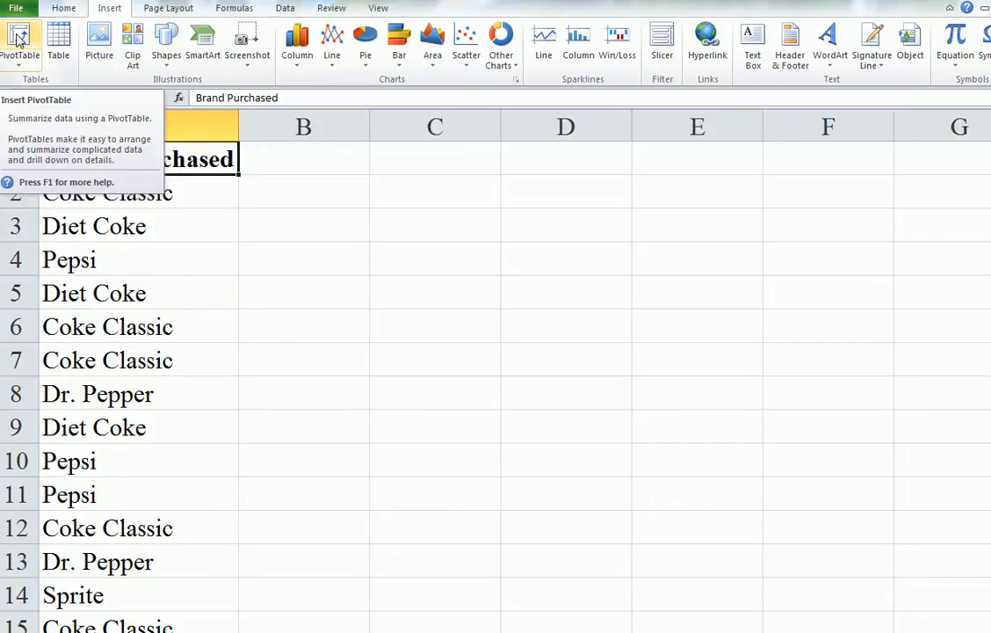
left_click(21, 39)
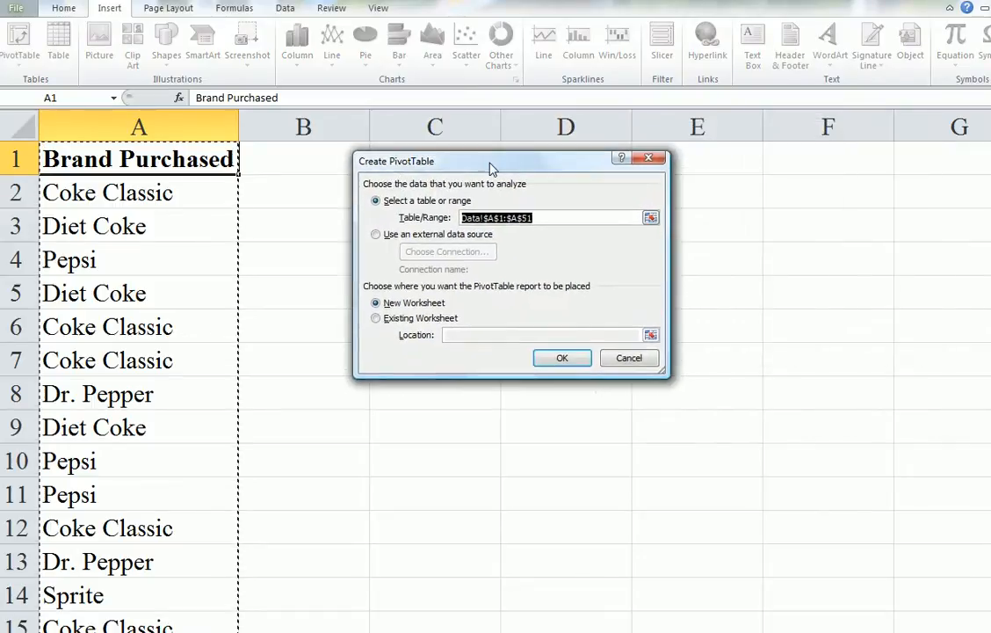
mouse_move(507, 279)
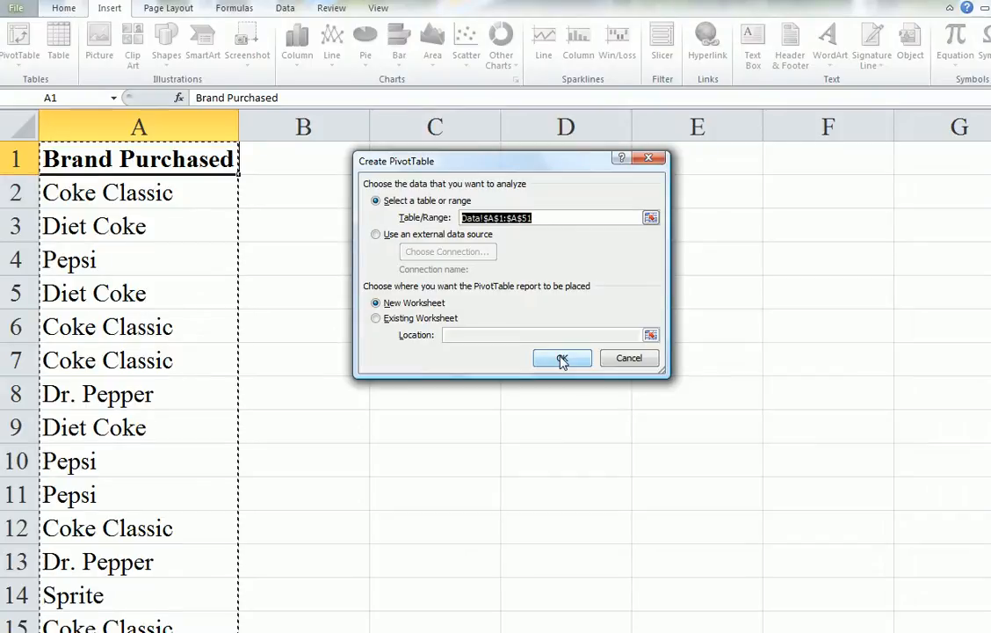
left_click(562, 358)
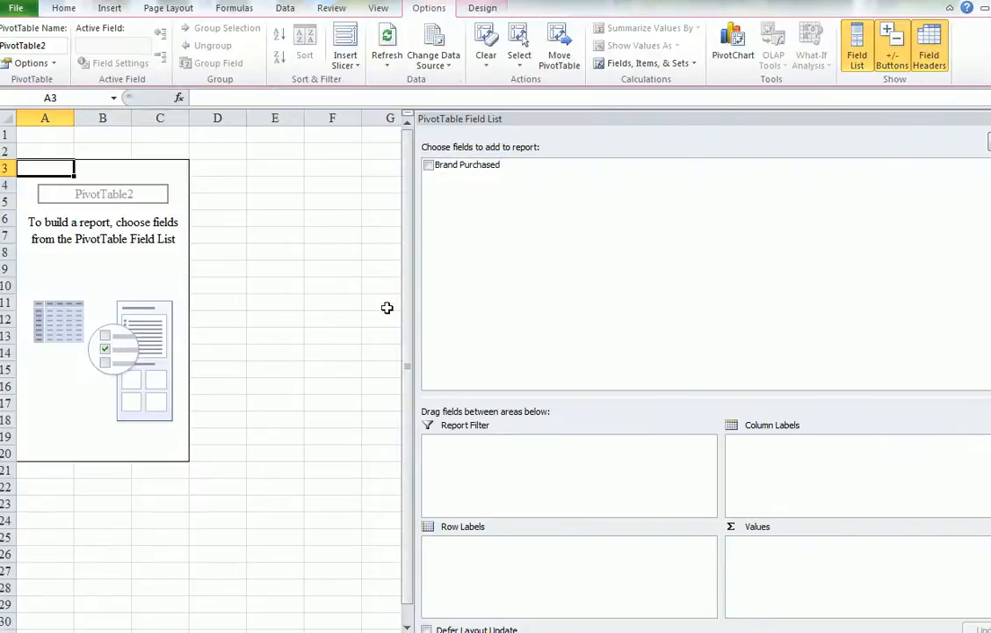
mouse_move(450, 190)
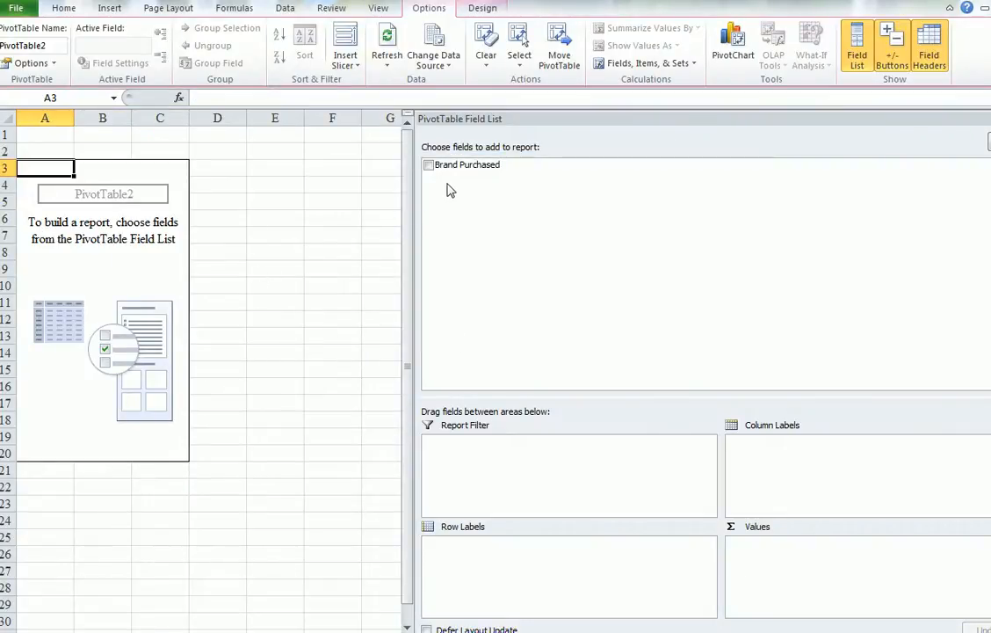
mouse_move(331, 295)
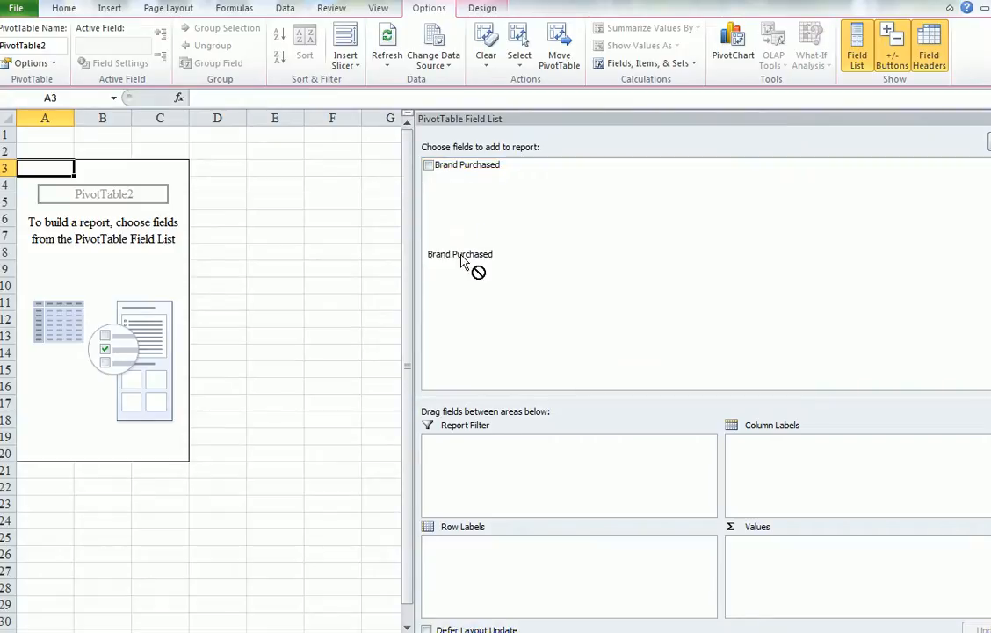
Place Brand Purchased in Row Labels and Values so each brand shows its purchase count
left_click_drag(461, 253, 475, 562)
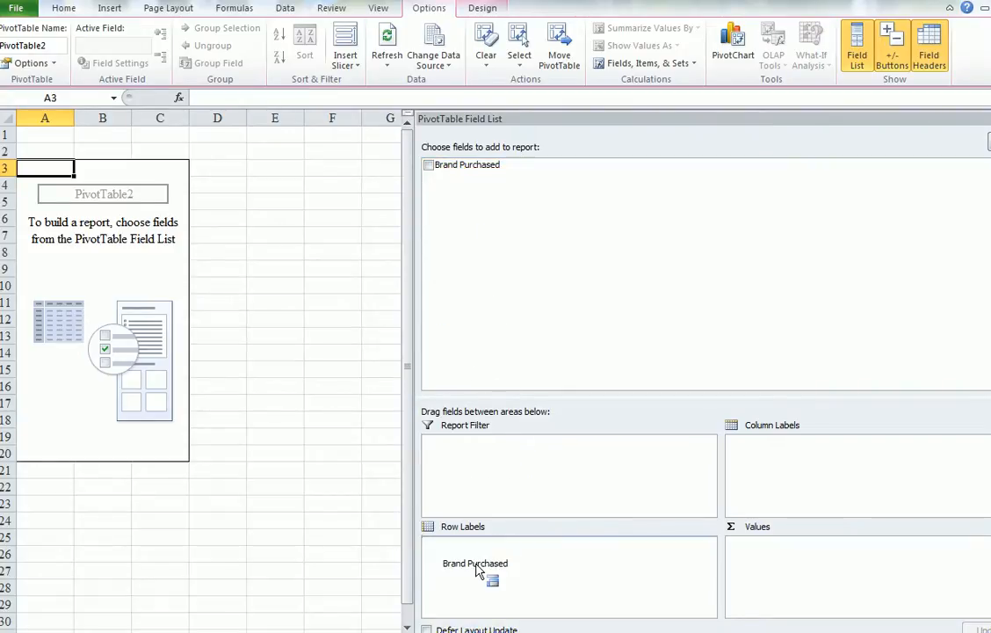
left_click(429, 165)
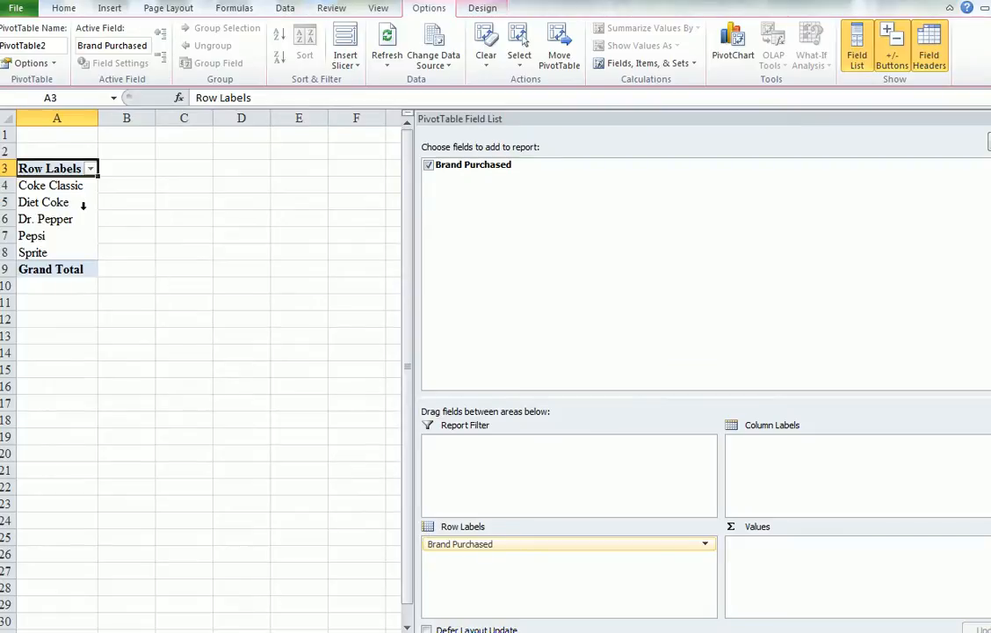
mouse_move(88, 201)
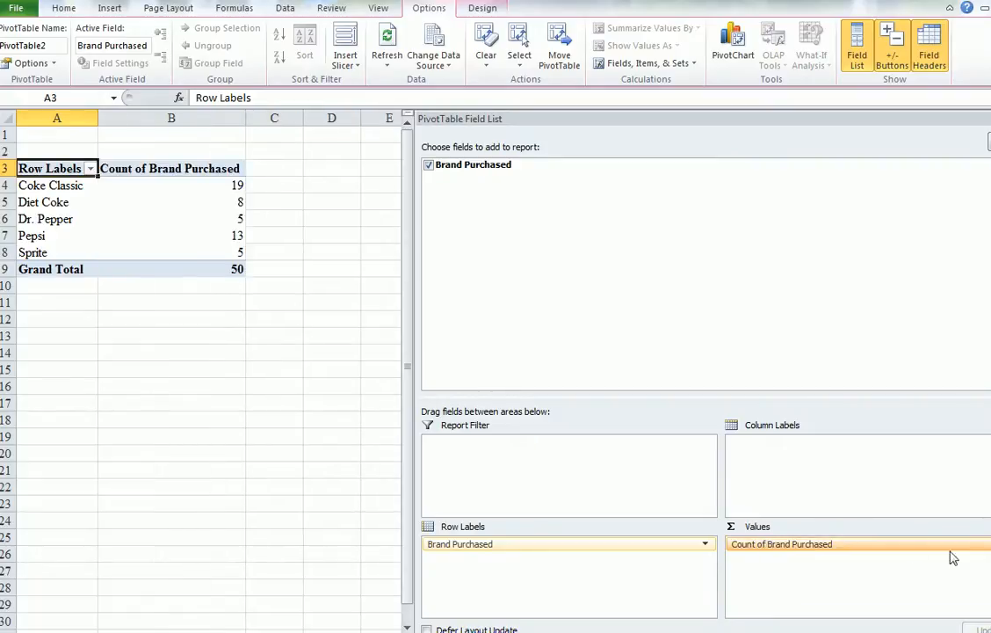
mouse_move(784, 554)
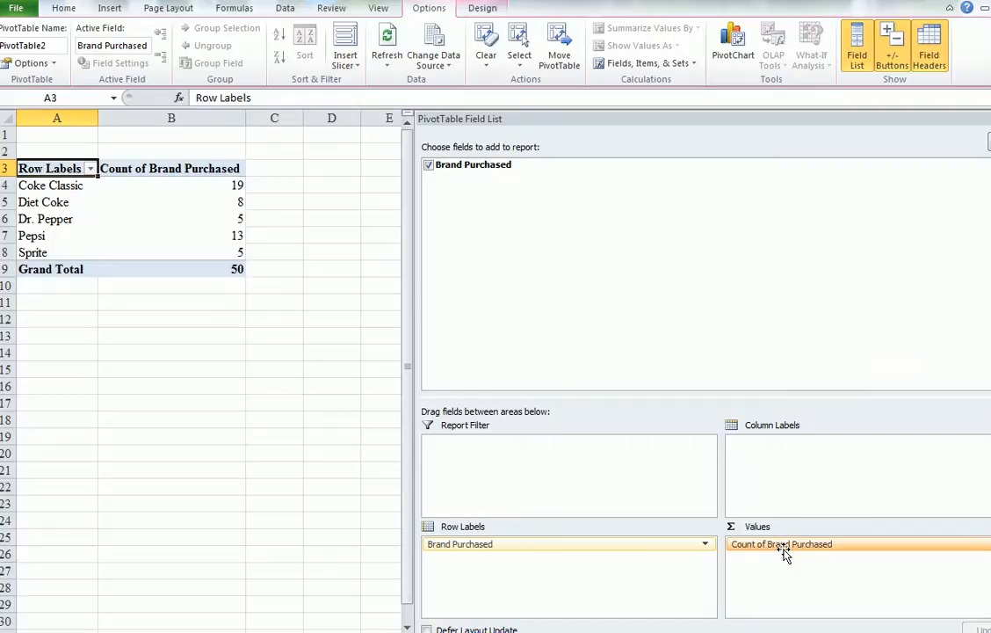
mouse_move(886, 545)
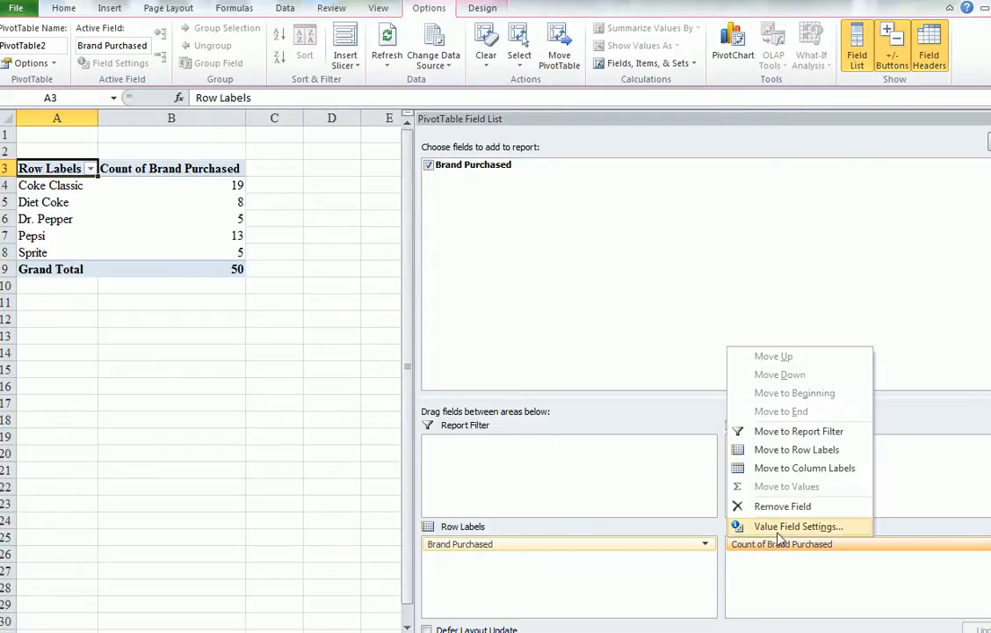
left_click(798, 525)
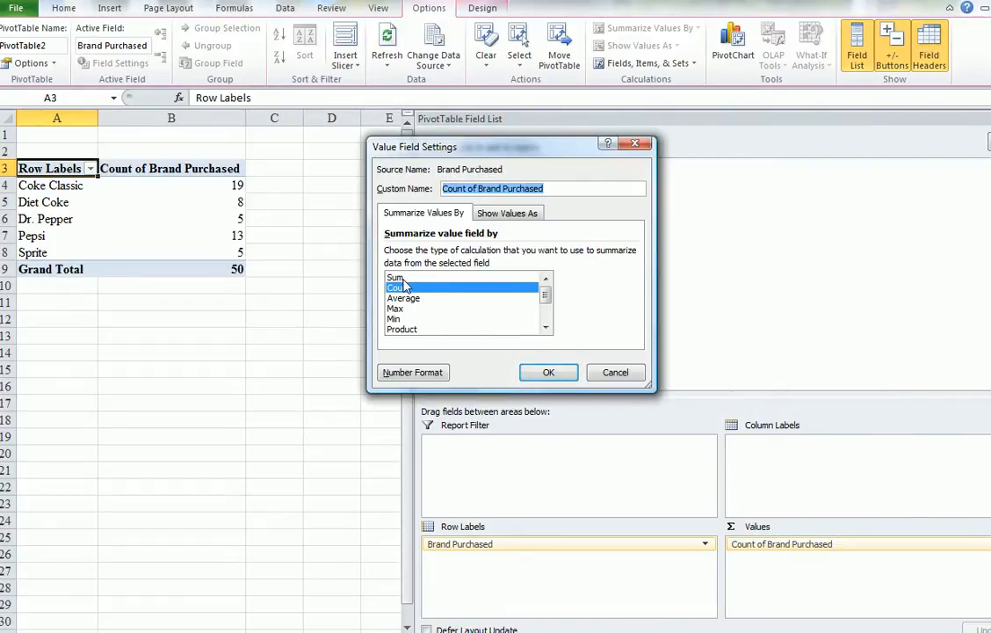
mouse_move(447, 324)
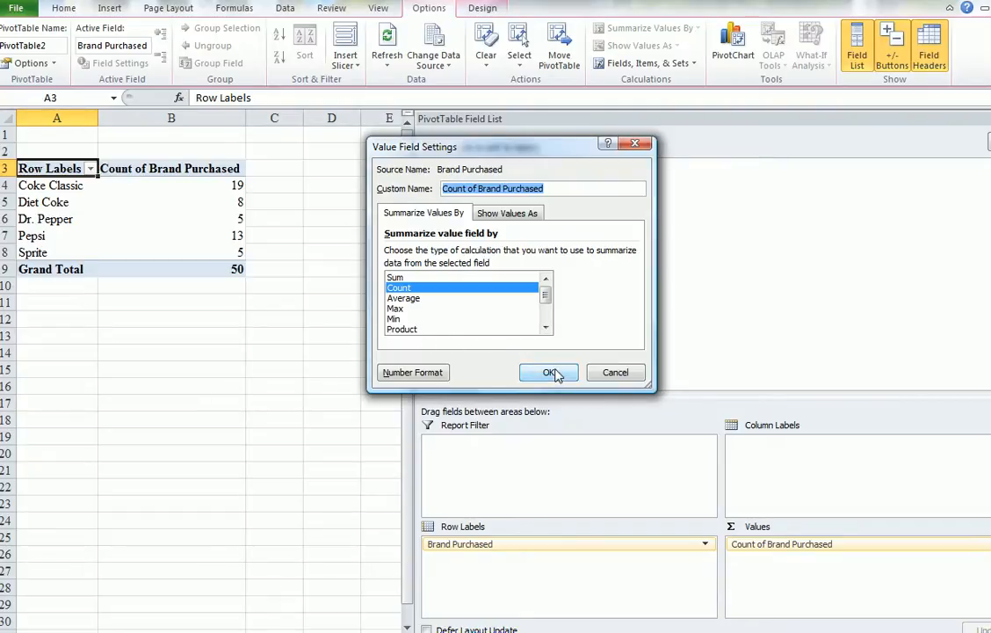
left_click(548, 372)
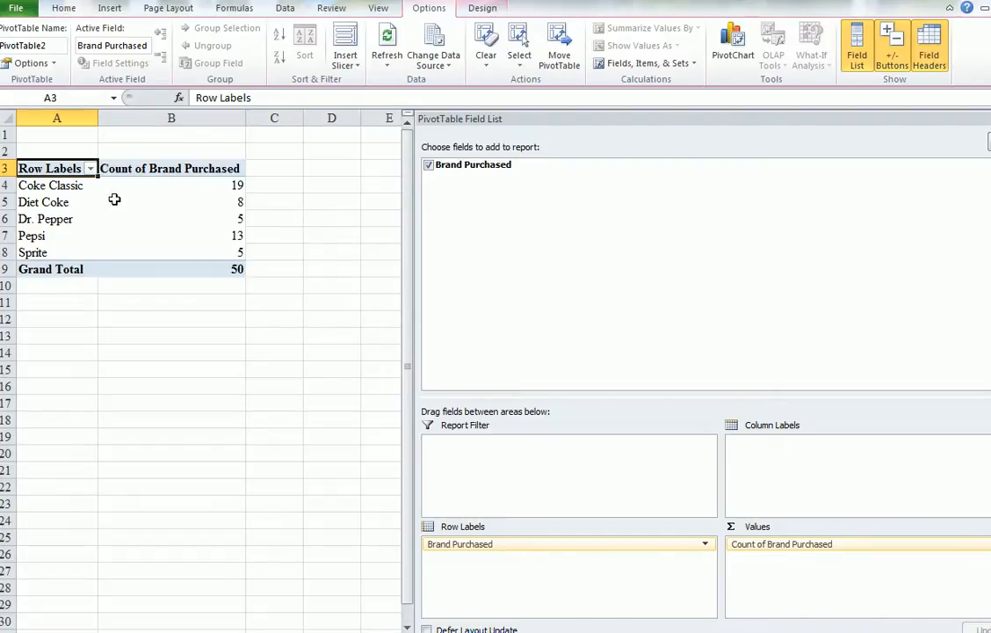
mouse_move(208, 190)
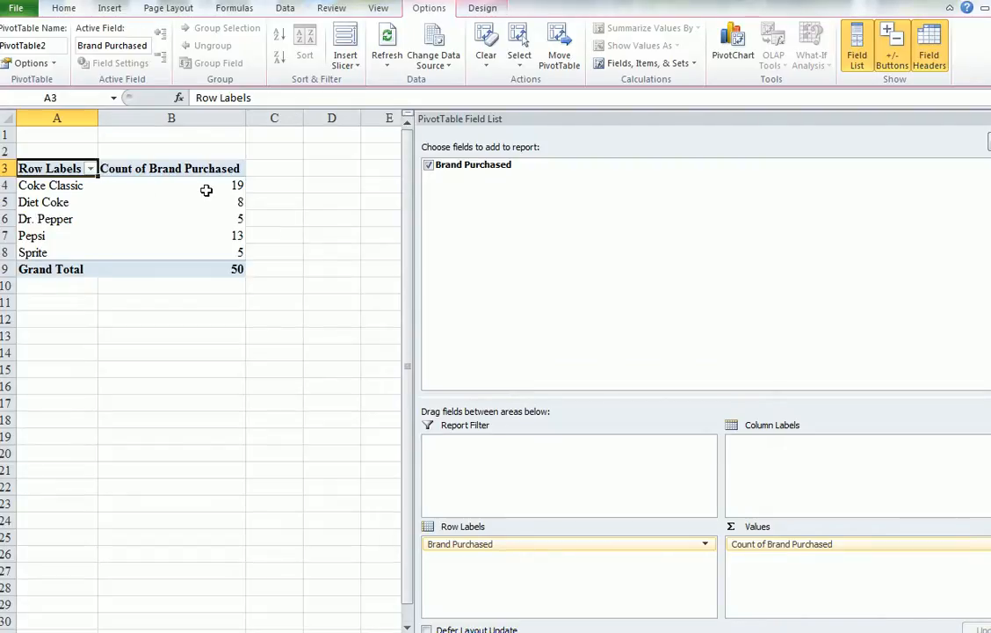
mouse_move(234, 267)
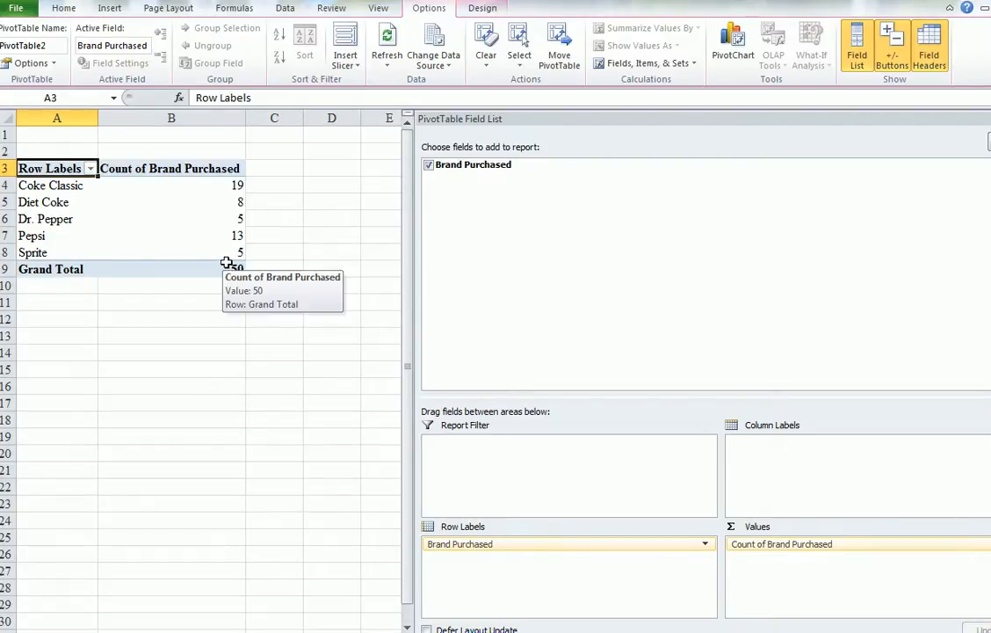
mouse_move(200, 229)
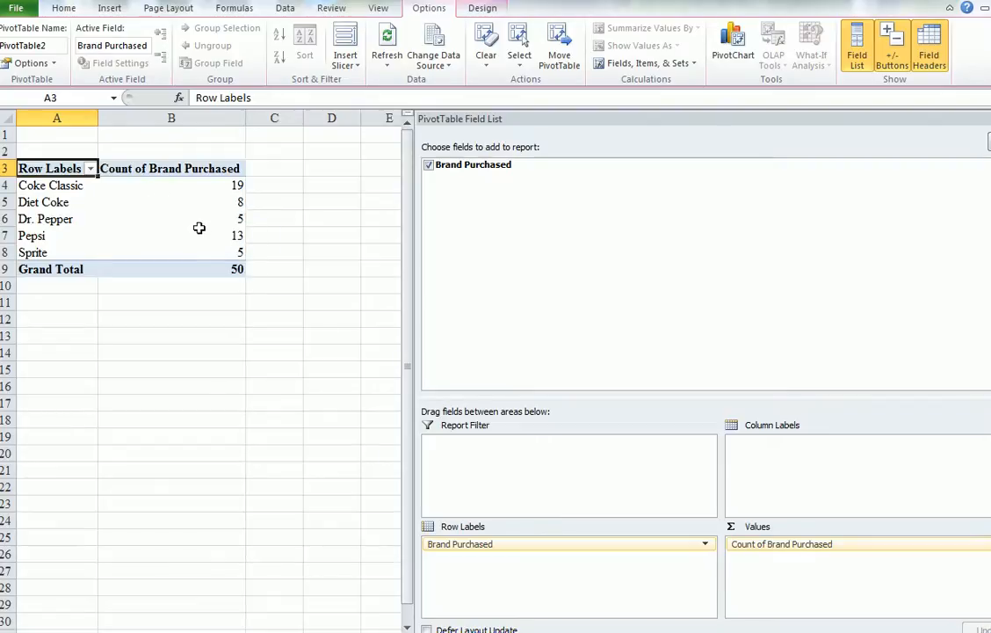
mouse_move(221, 254)
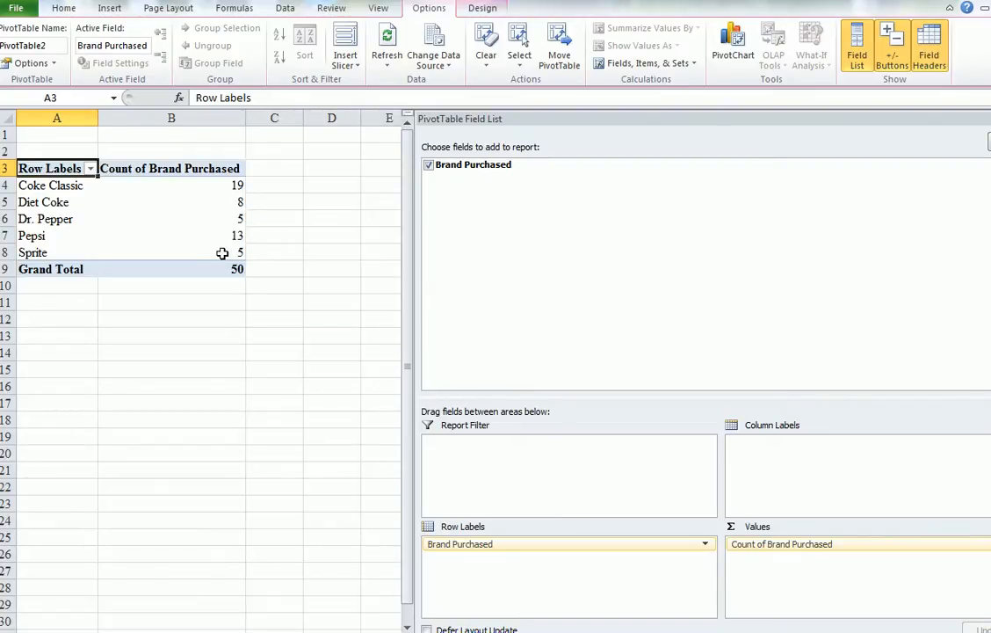
mouse_move(327, 245)
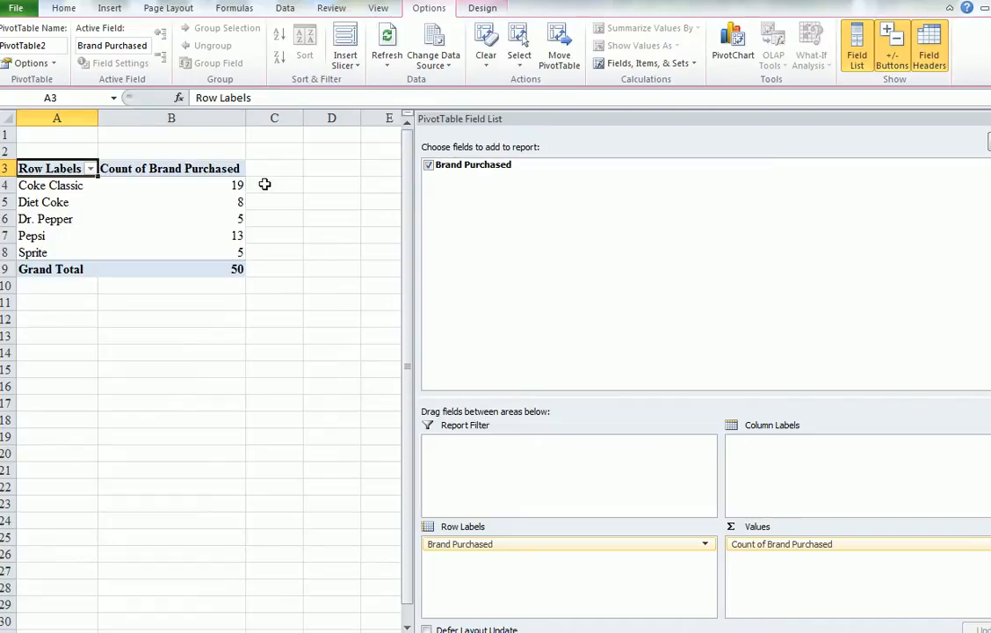
mouse_move(271, 228)
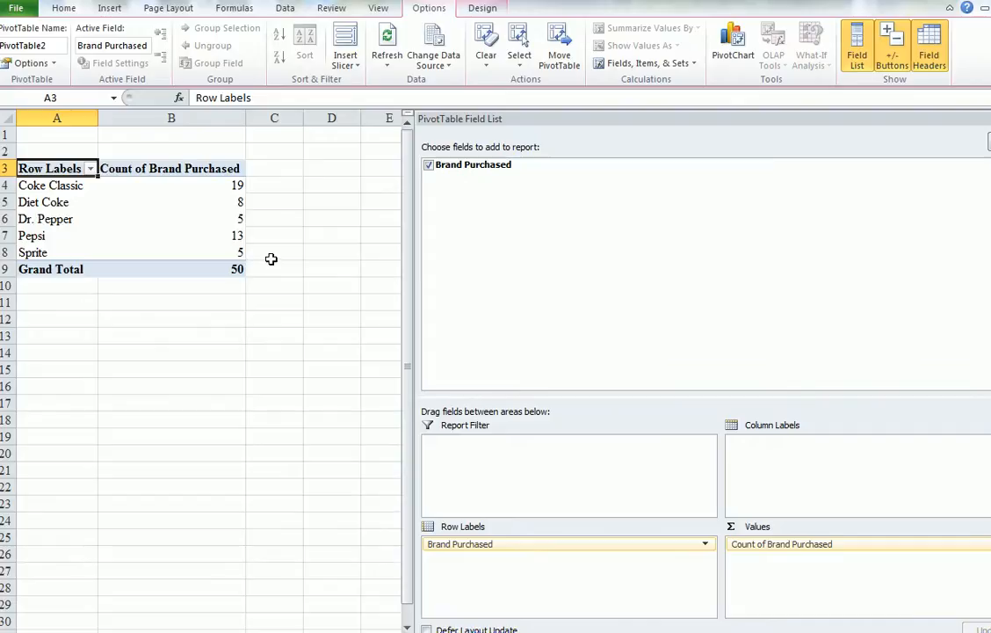
mouse_move(274, 264)
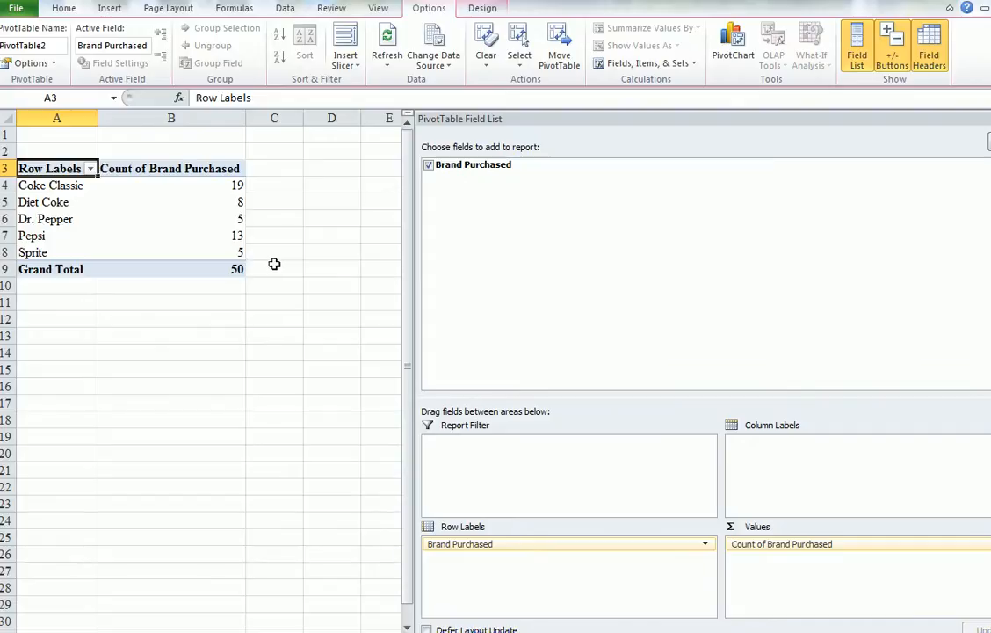
mouse_move(306, 274)
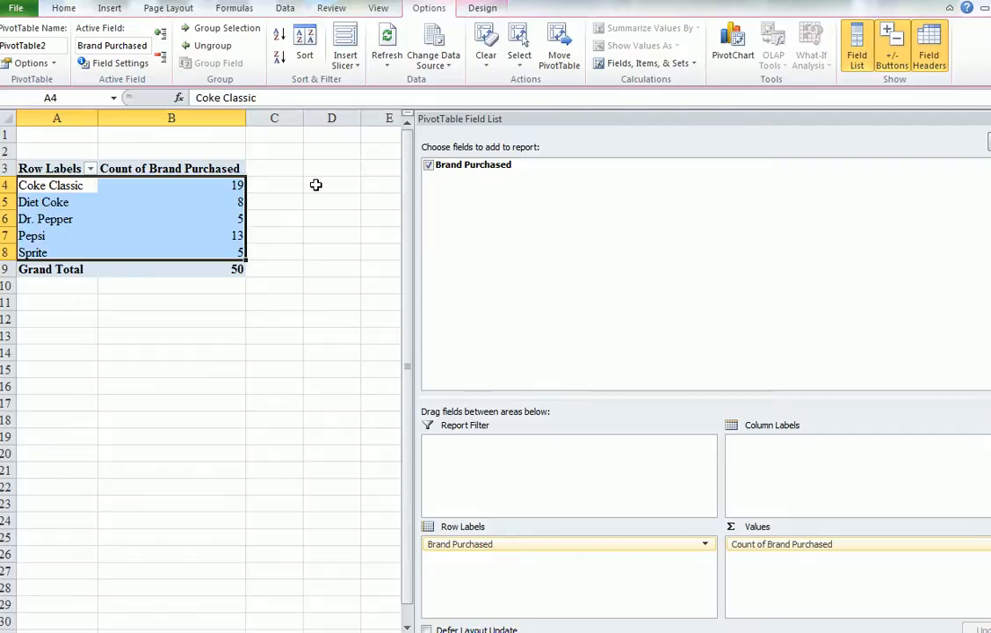
Insert a 2-D column chart of the brand counts in A4:B8
left_click(109, 7)
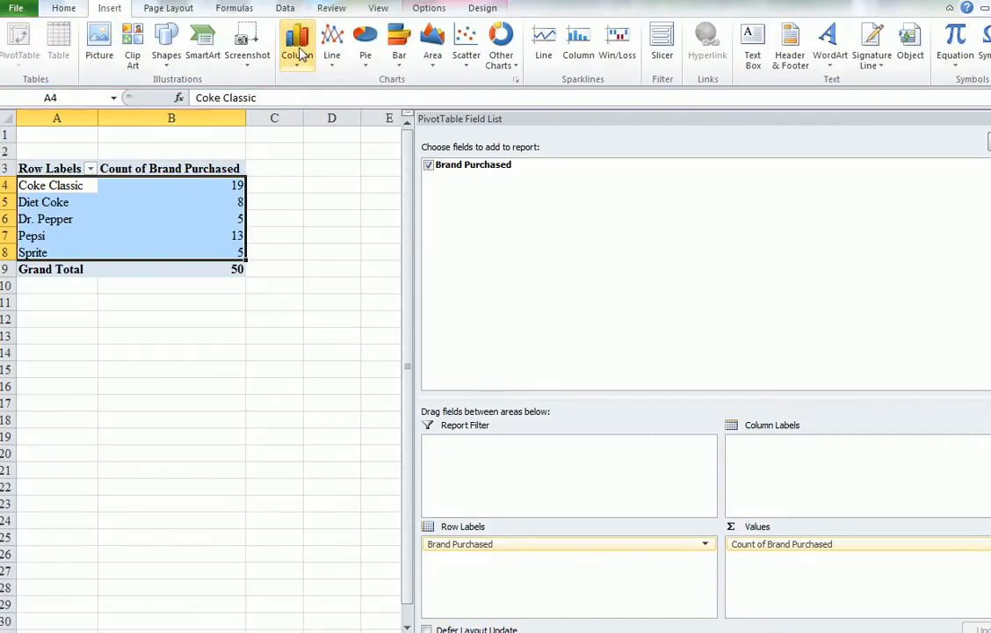
left_click(297, 44)
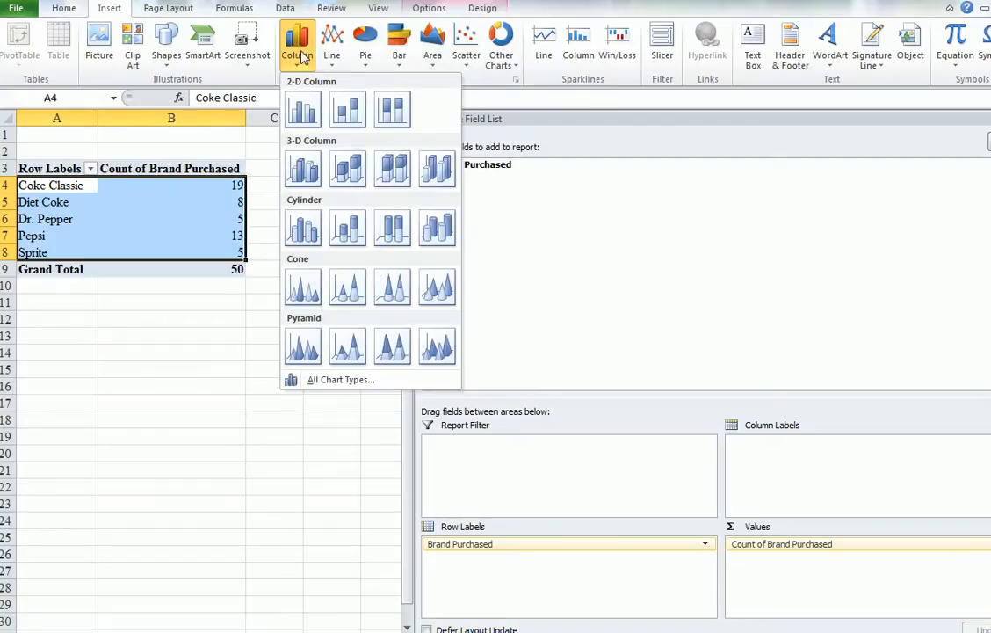
mouse_move(349, 109)
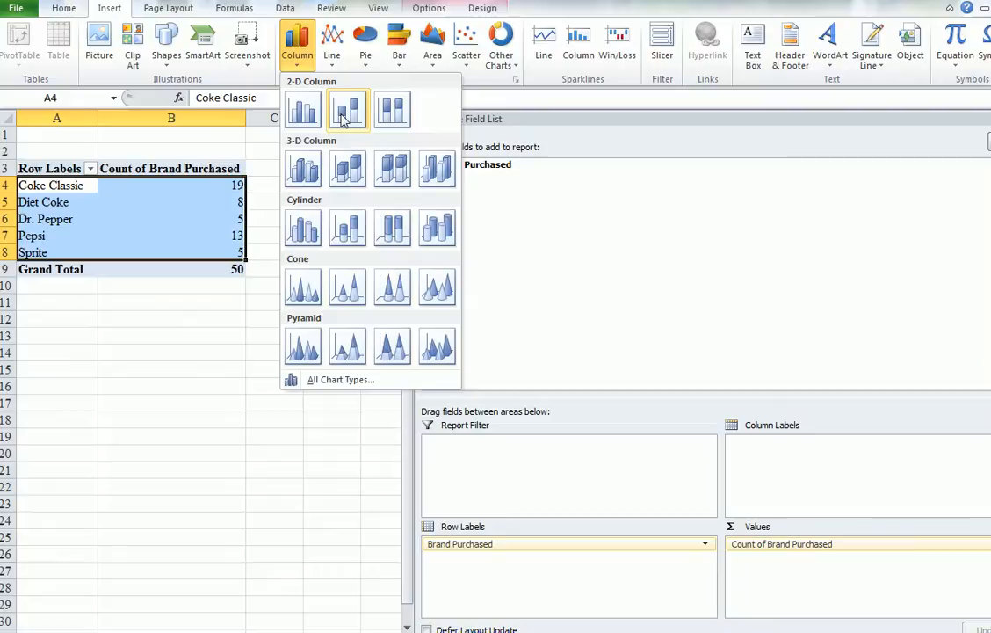
mouse_move(349, 109)
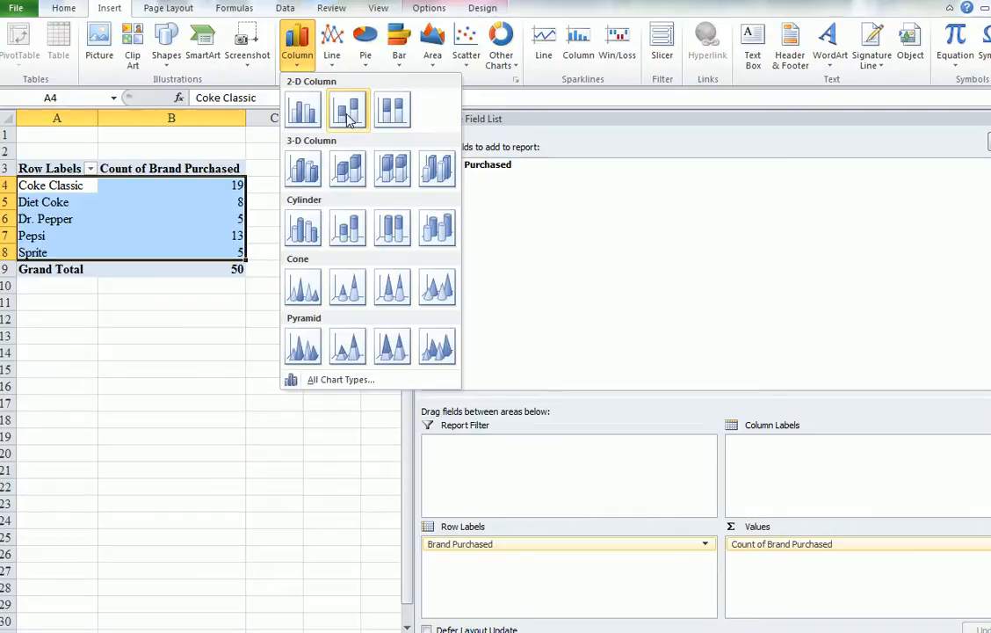
left_click(348, 109)
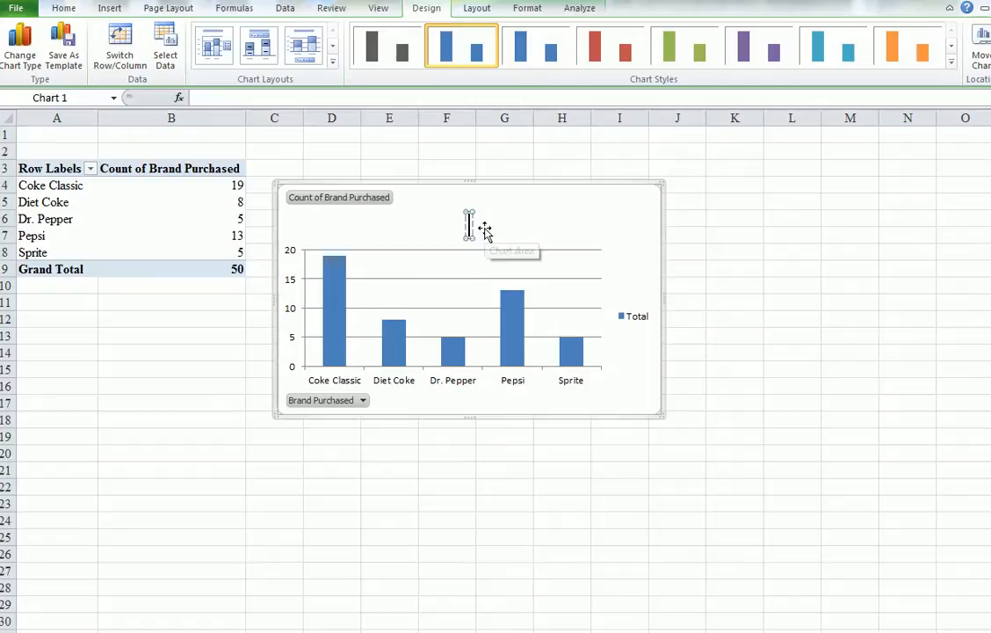
Title the chart 'Softdrinks' and reposition it below the pivot table
type("Softdr")
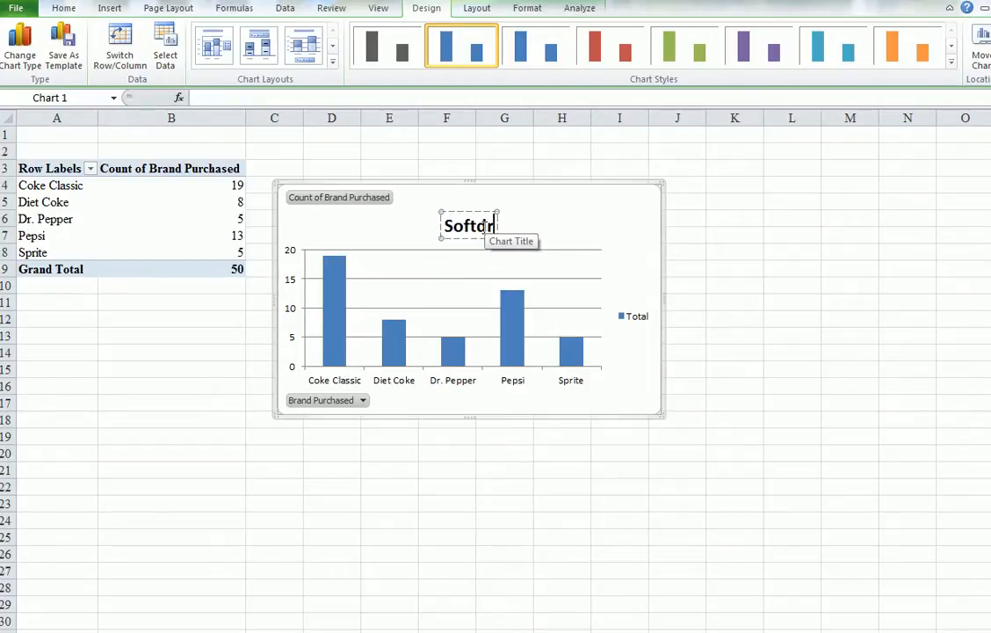
type("inks")
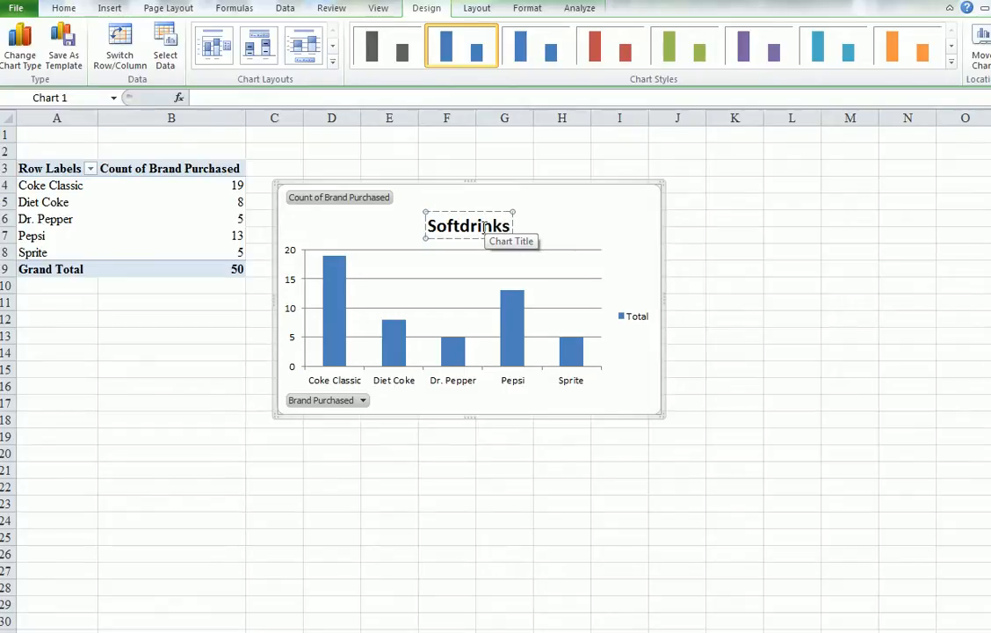
left_click(448, 421)
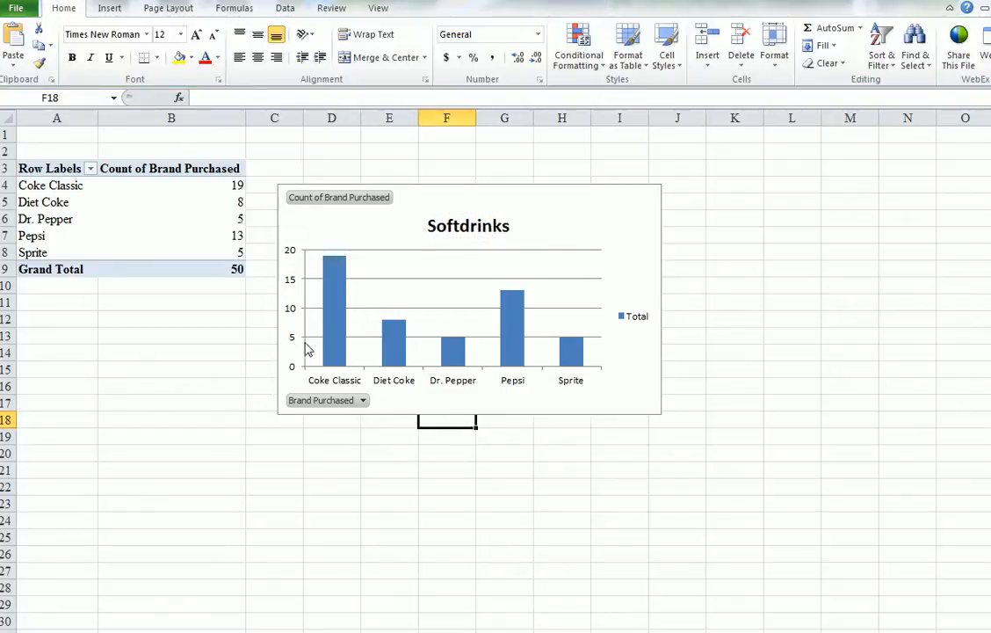
mouse_move(308, 268)
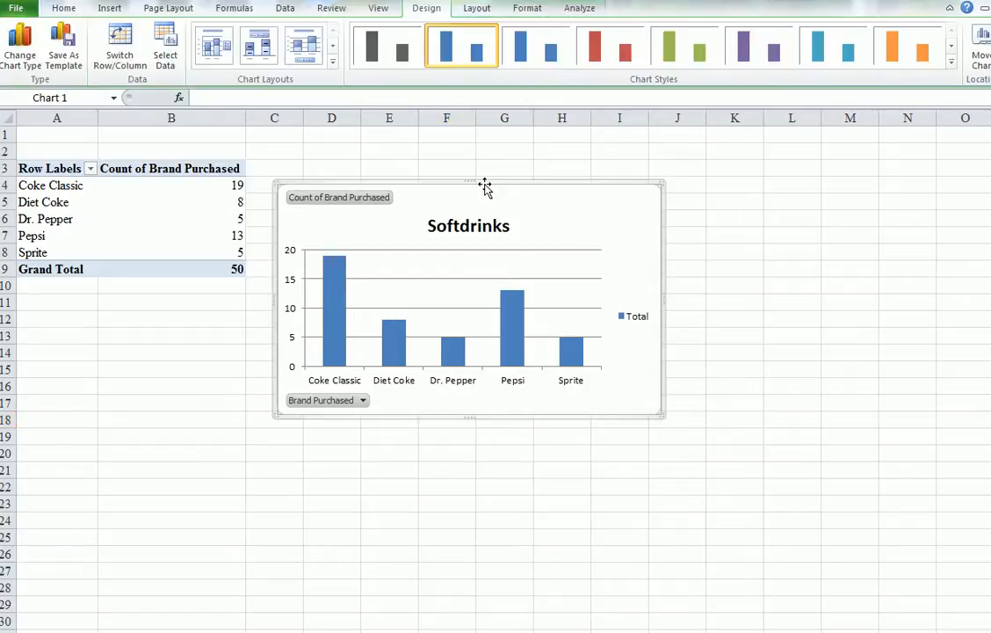
right_click(485, 187)
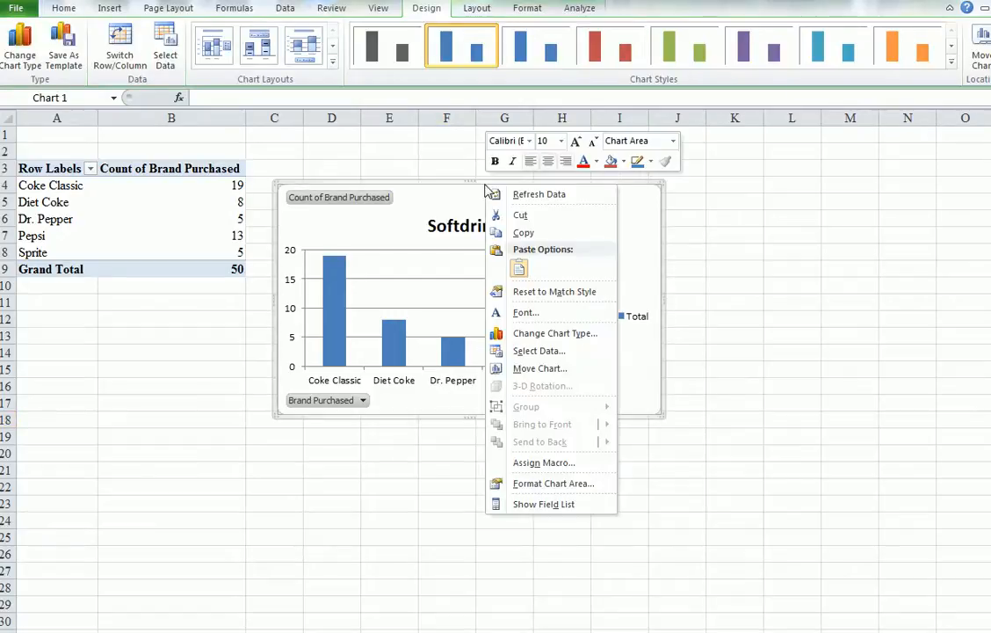
mouse_move(524, 232)
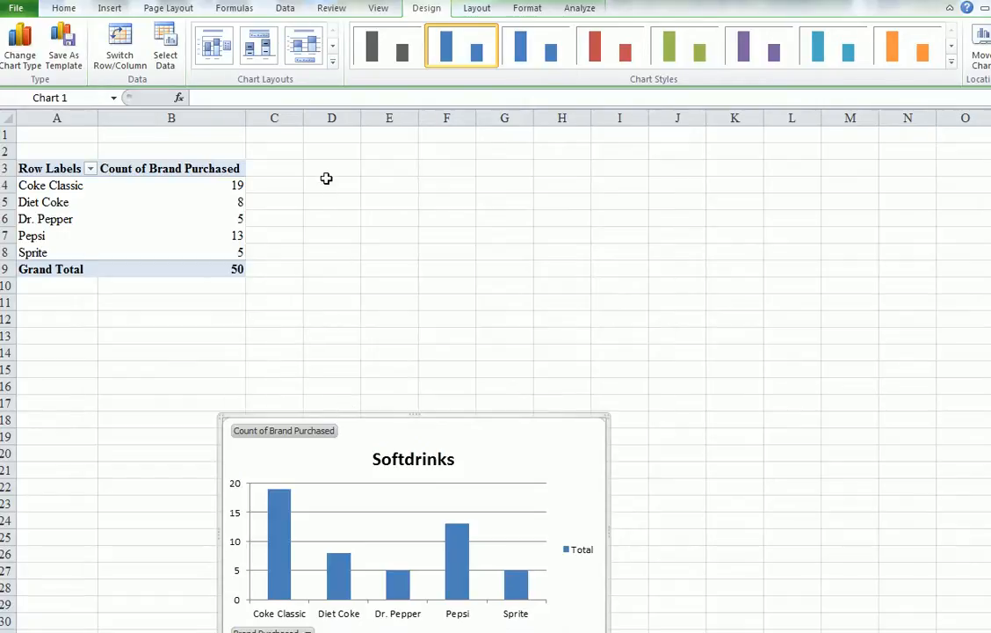
mouse_move(329, 149)
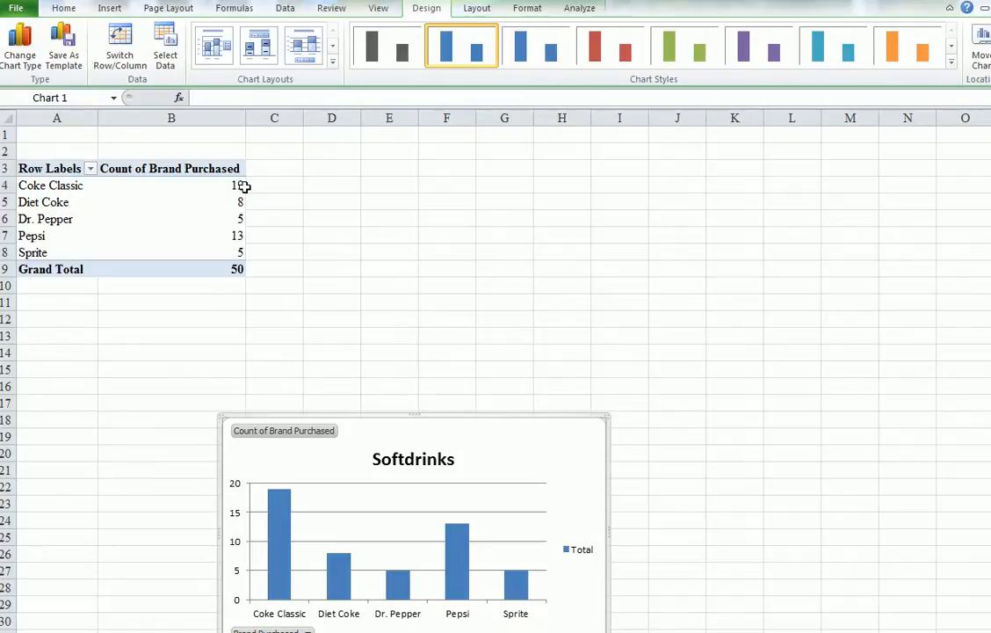
mouse_move(250, 211)
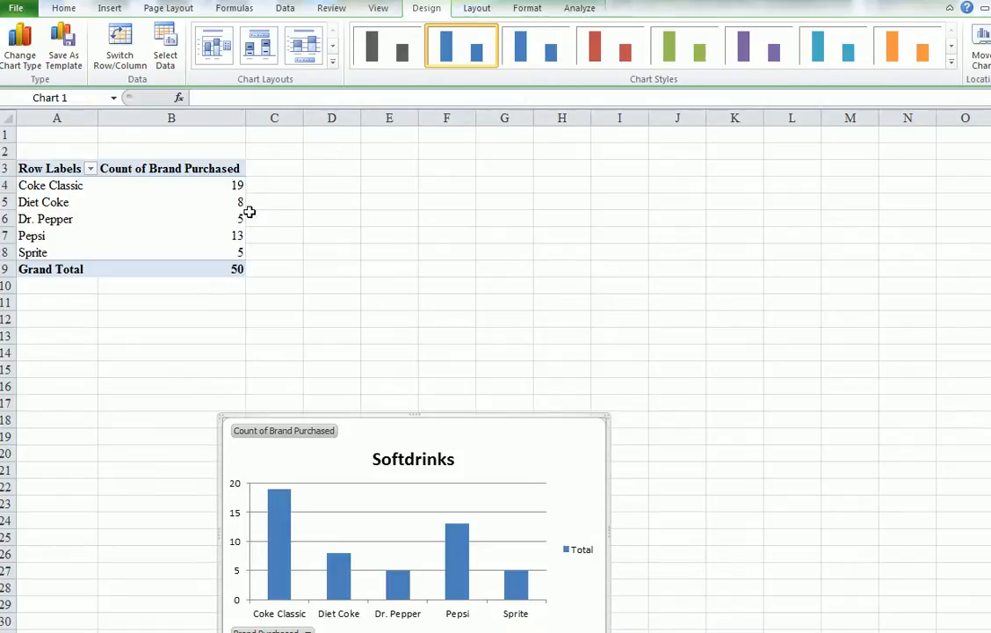
mouse_move(246, 197)
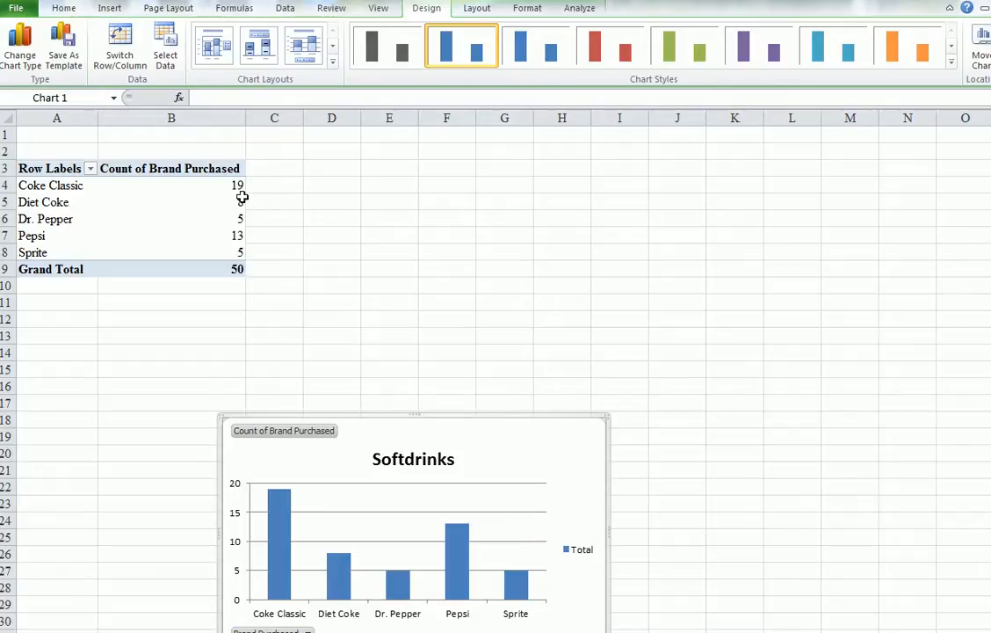
mouse_move(242, 200)
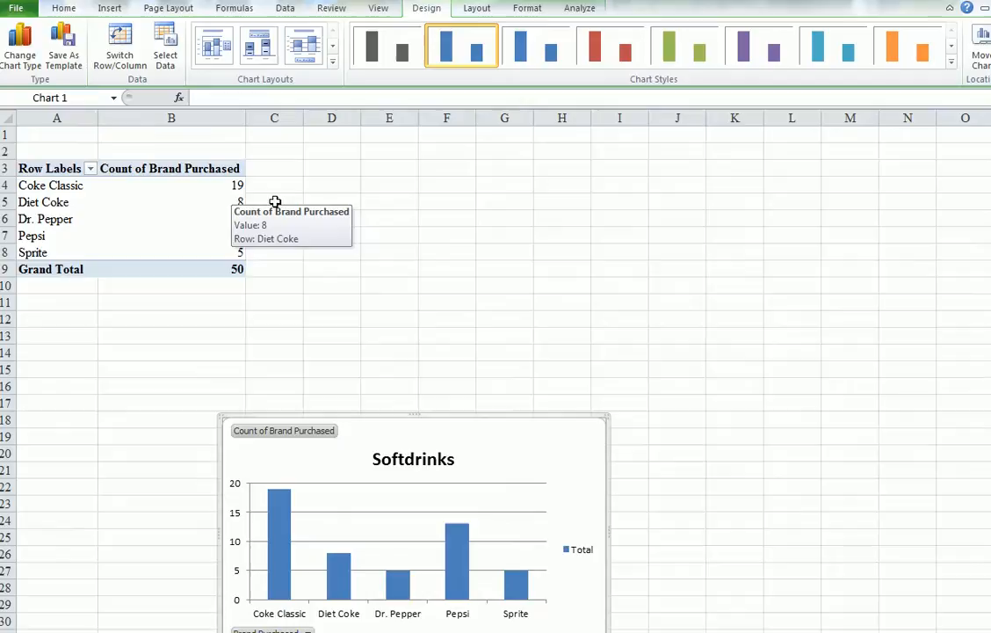
Enter the heading 'Relative Frequency' in cell D3
left_click(331, 169)
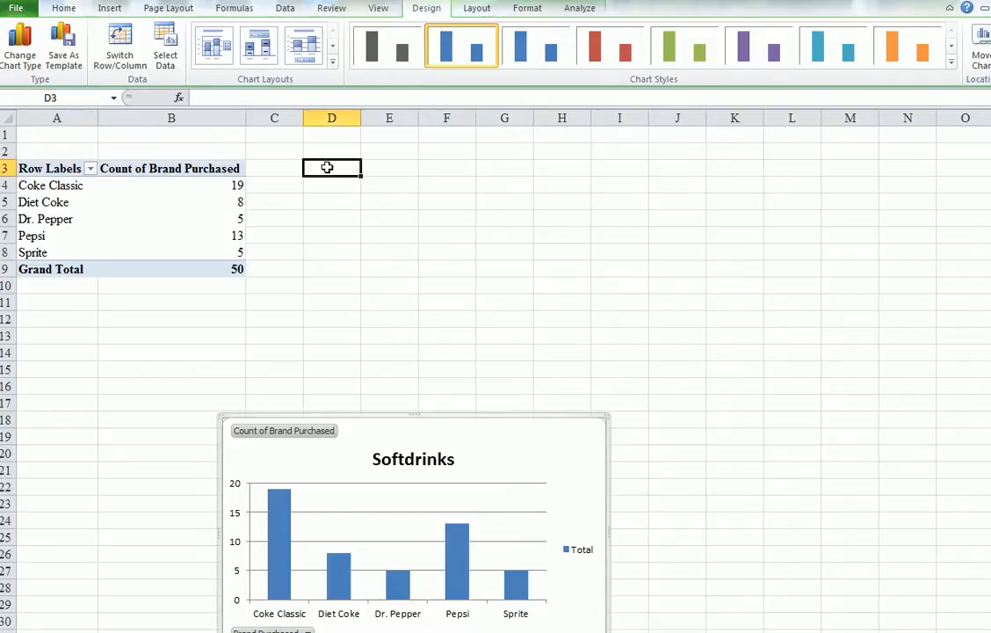
type("R")
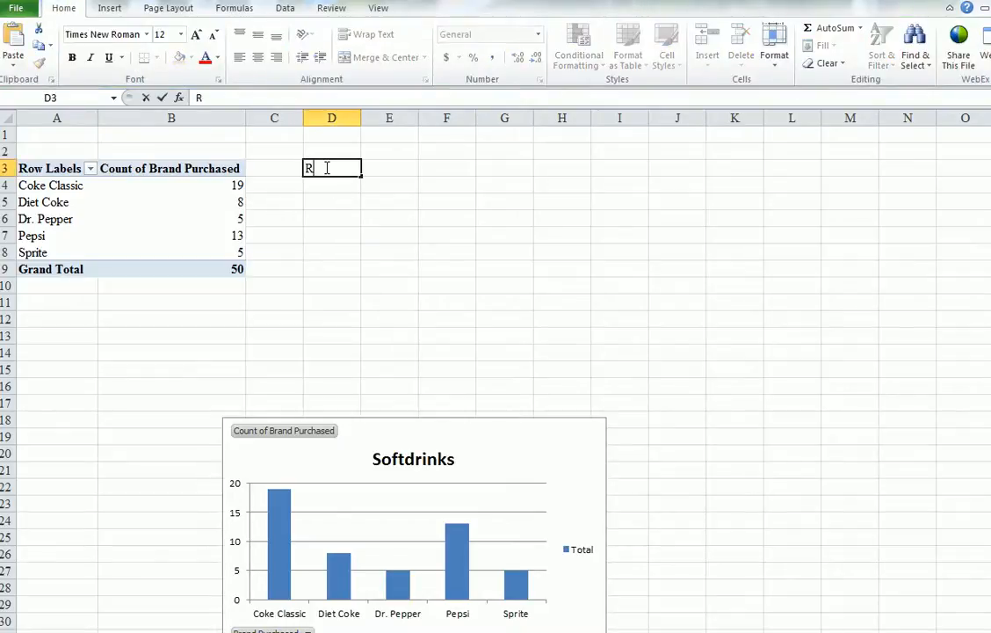
type("elative Freq")
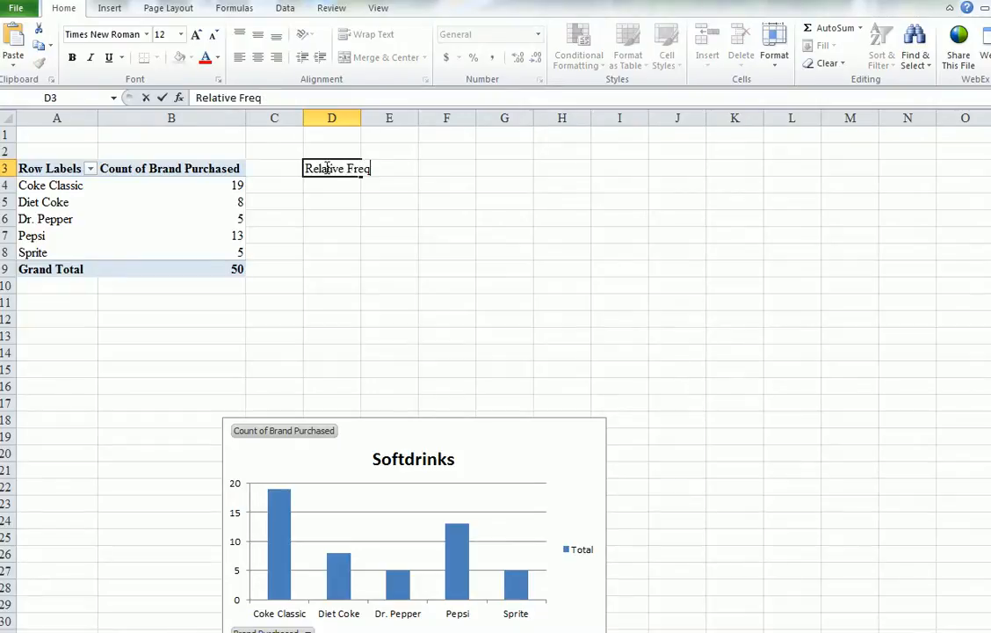
type("uency")
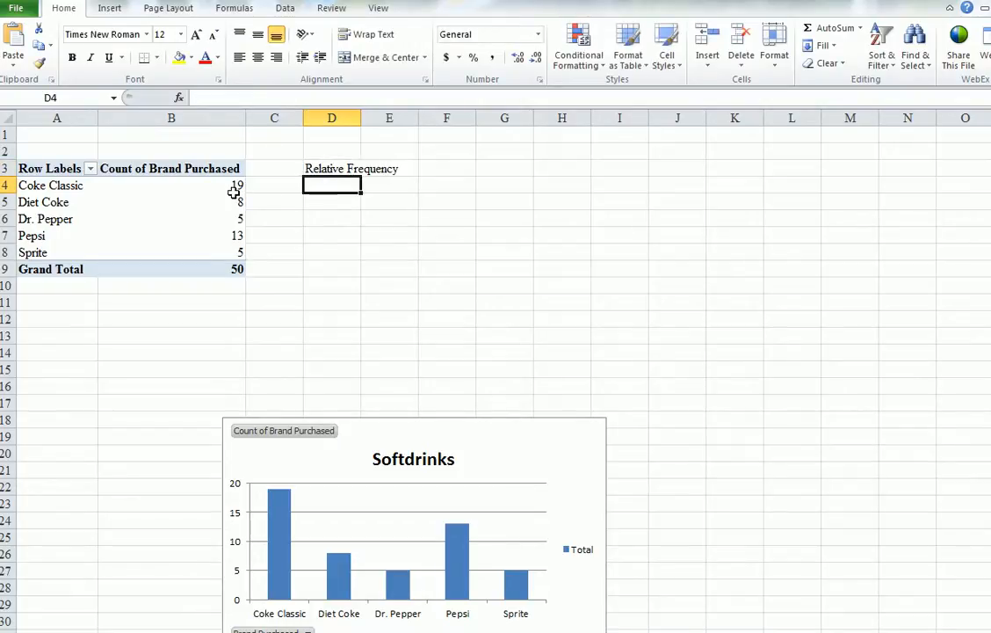
mouse_move(236, 185)
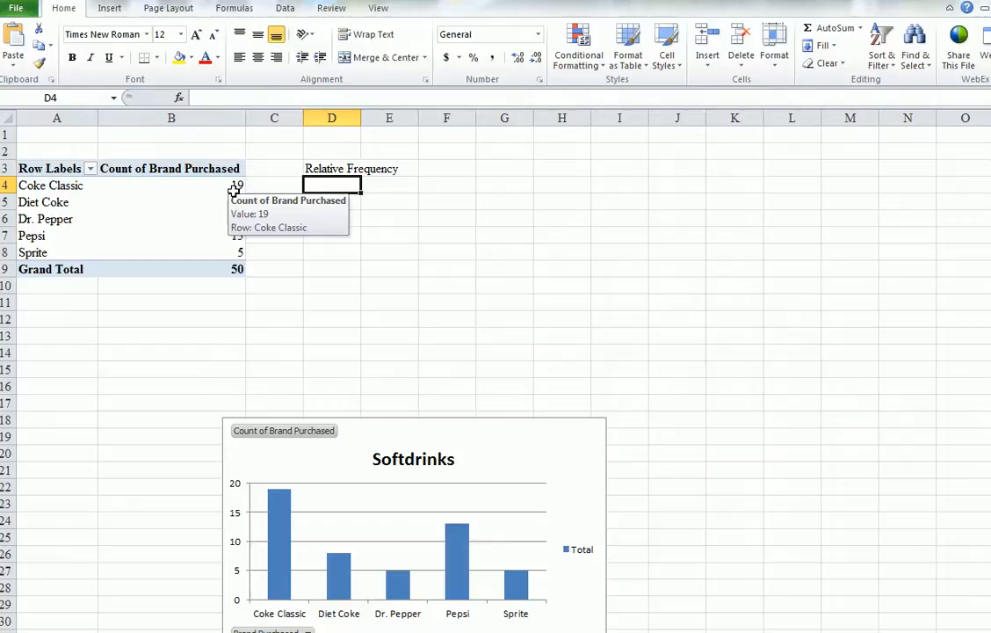
mouse_move(222, 269)
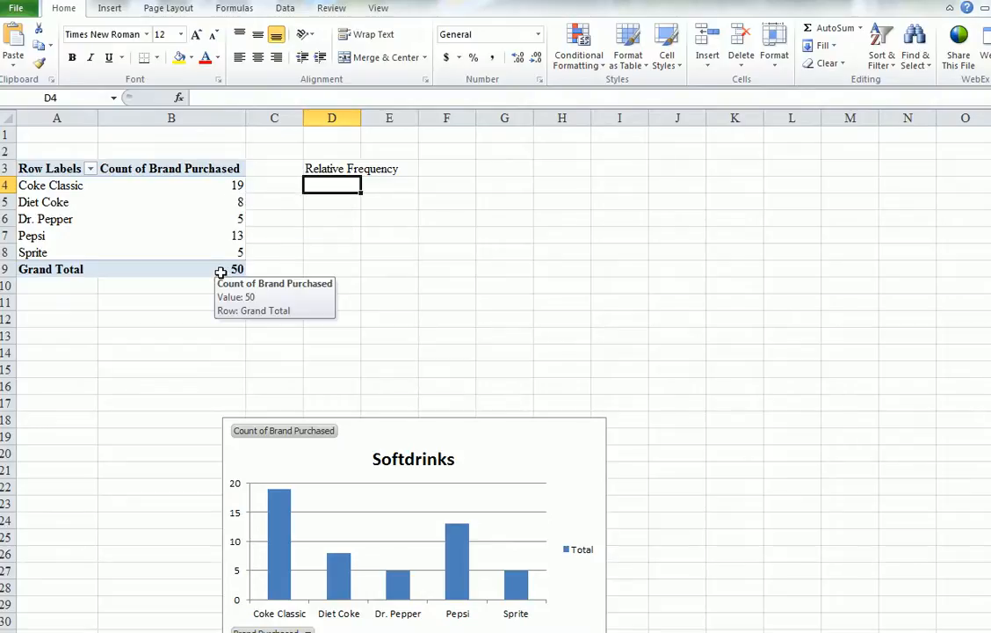
mouse_move(228, 185)
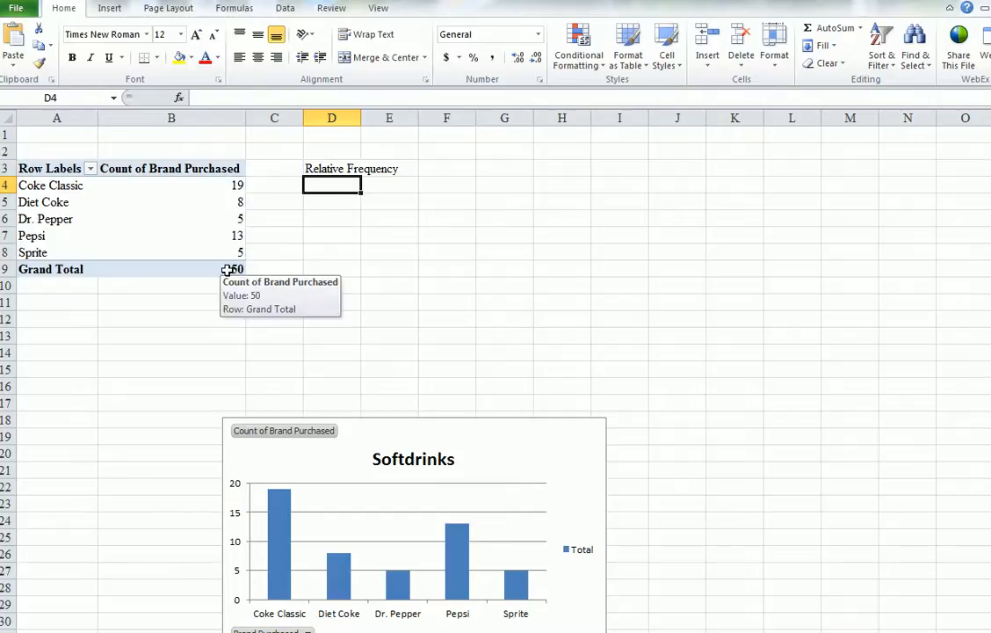
mouse_move(243, 197)
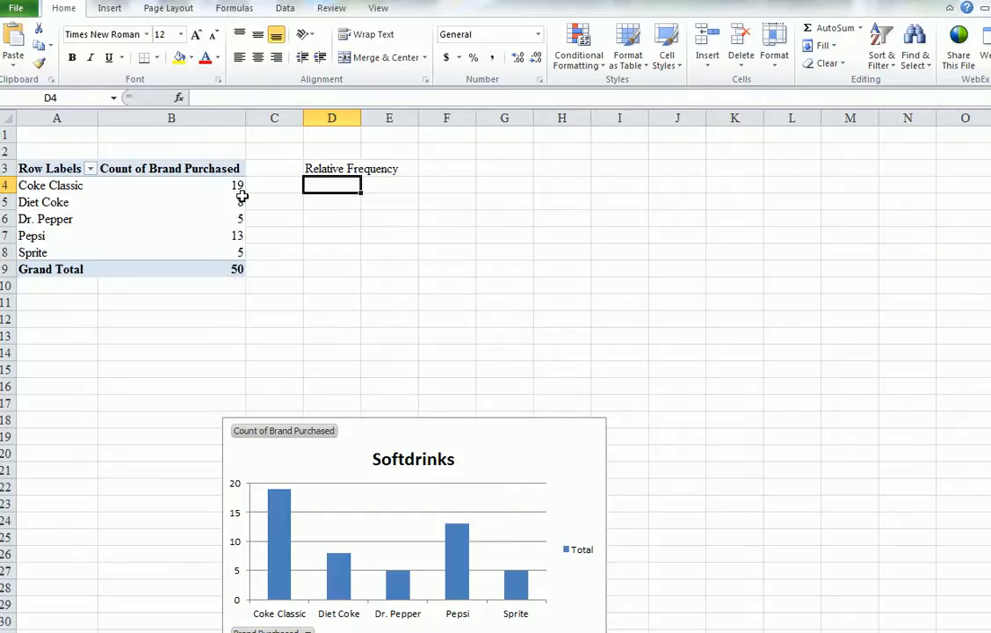
mouse_move(232, 186)
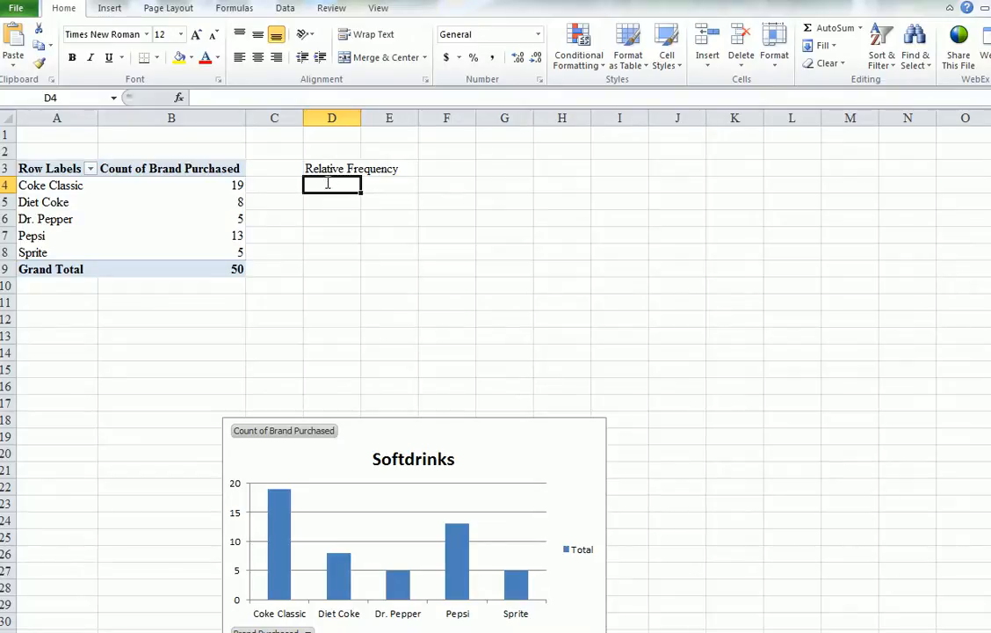
Enter D4 as Coke Classic's count B4 divided by the grand total B9, giving 0.38
type("=")
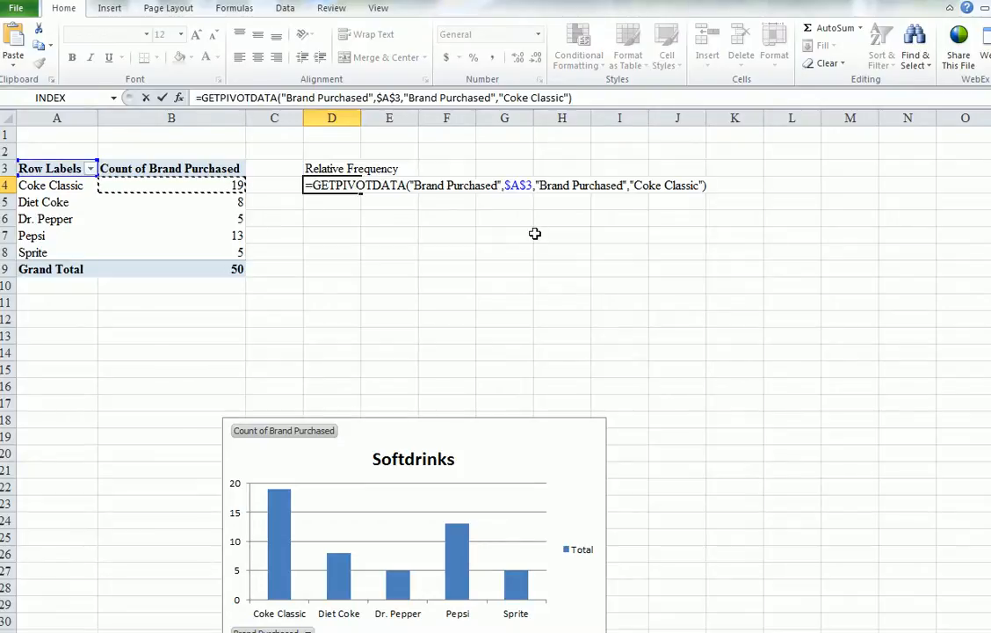
mouse_move(710, 243)
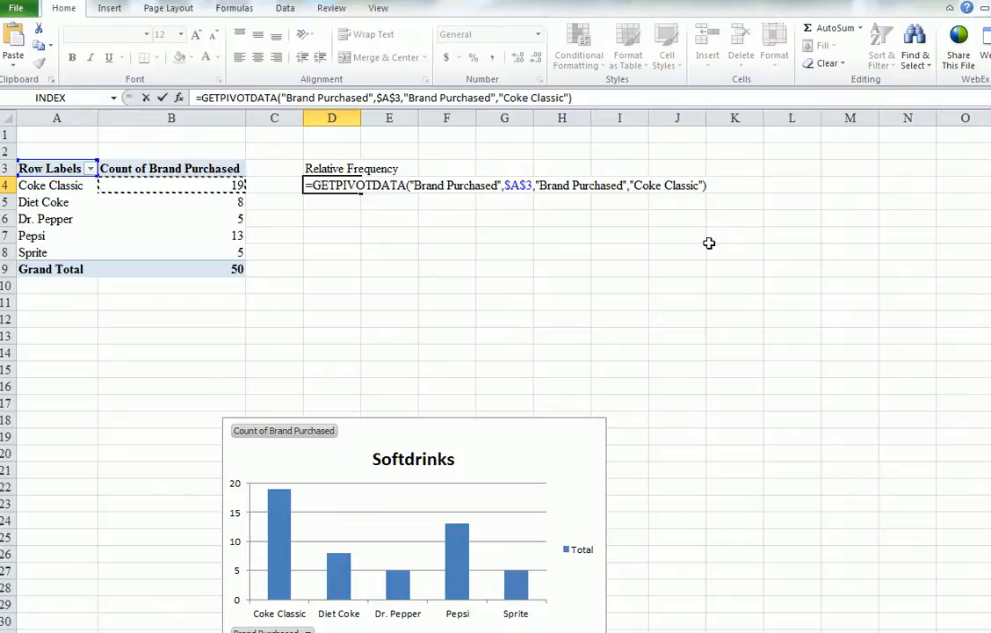
type("/")
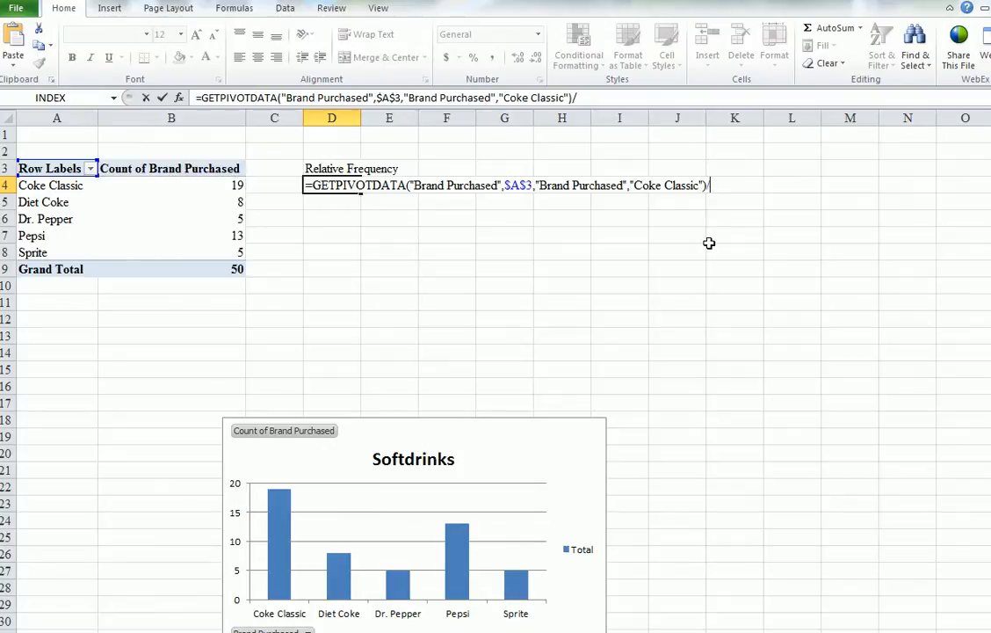
mouse_move(361, 295)
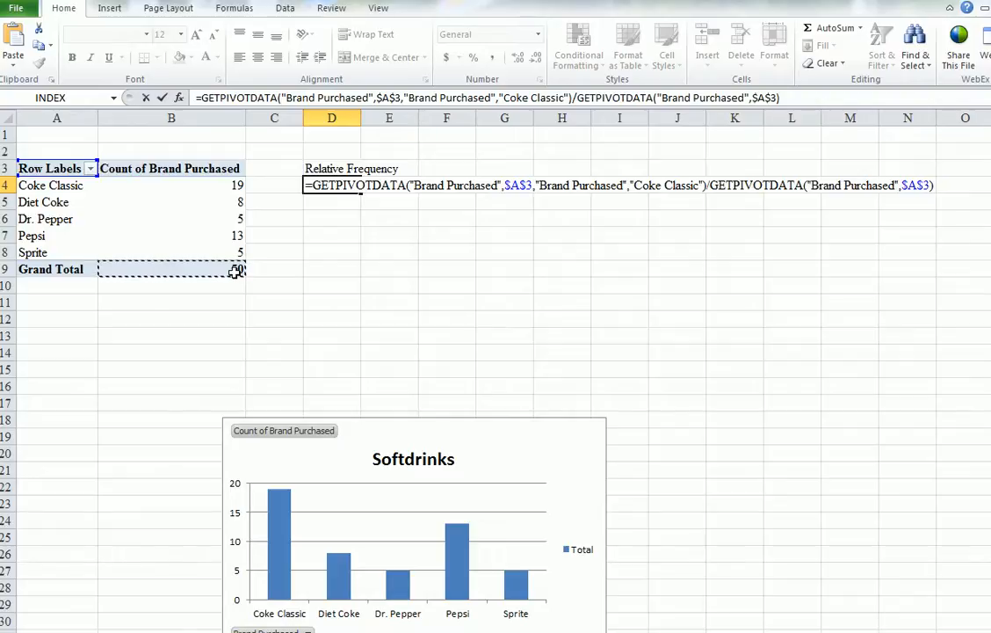
key("enter")
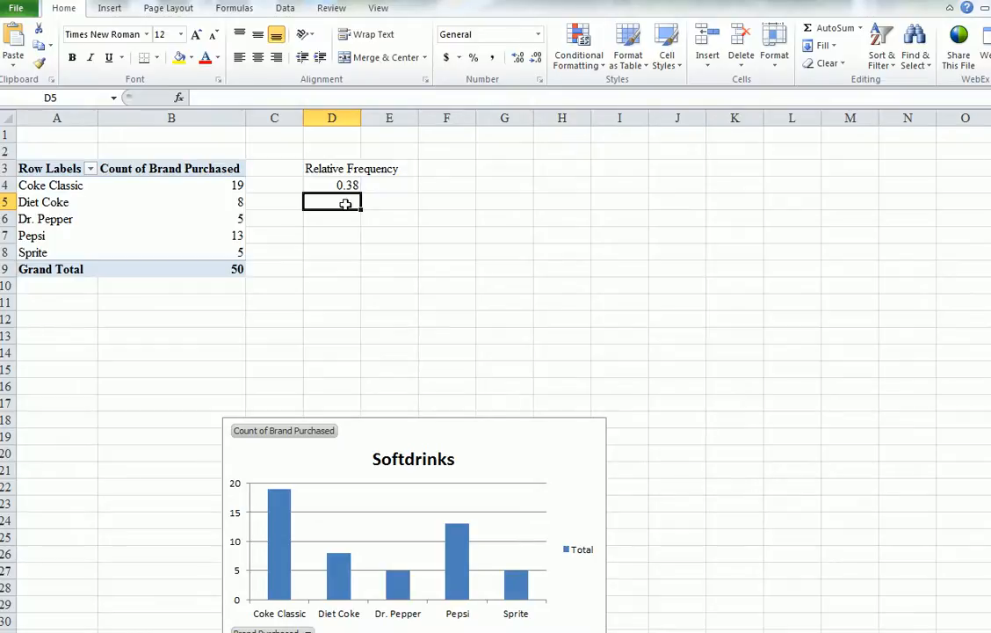
Enter count/grand total formulas in D5:D8 and AutoSum them in D9 to total 1
type("=")
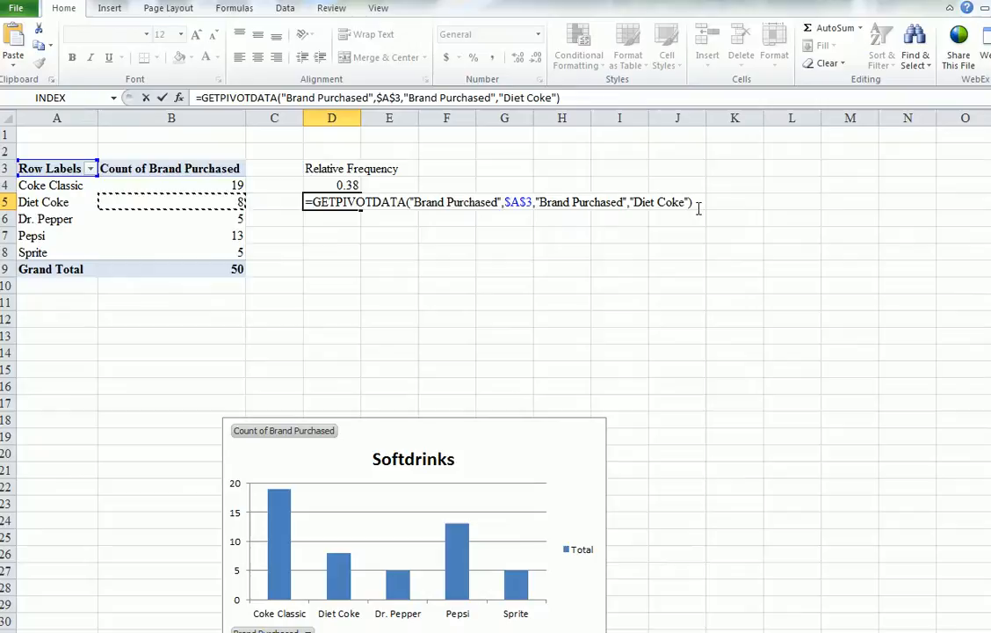
type("/")
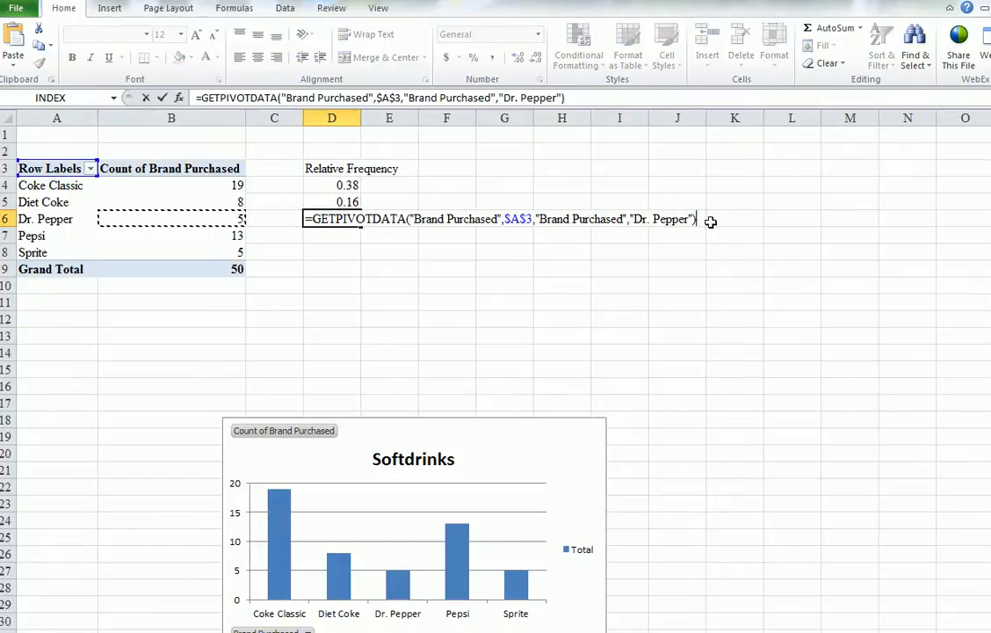
type("/")
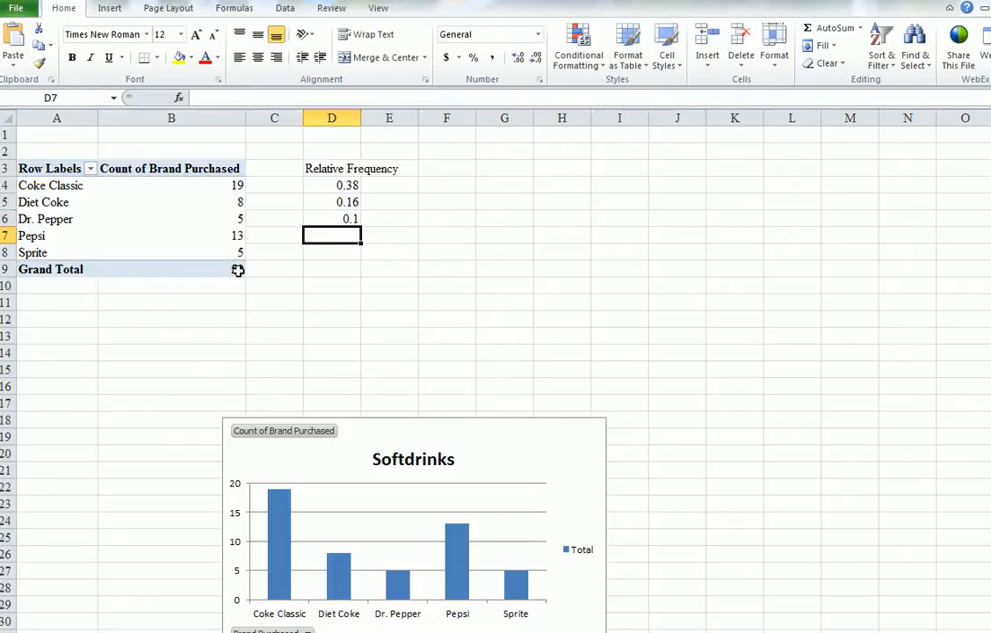
type("=")
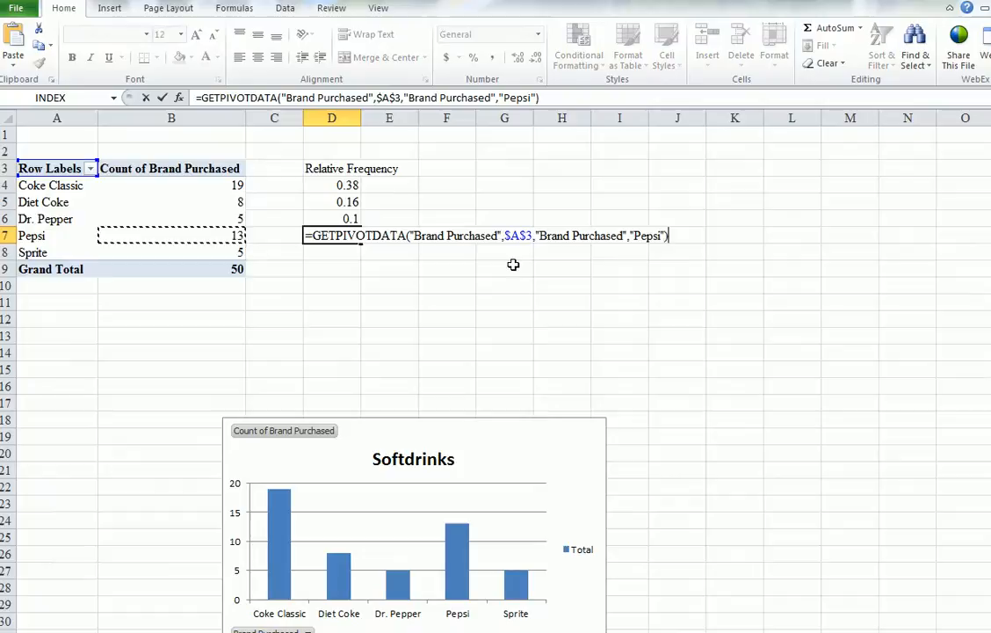
type("/")
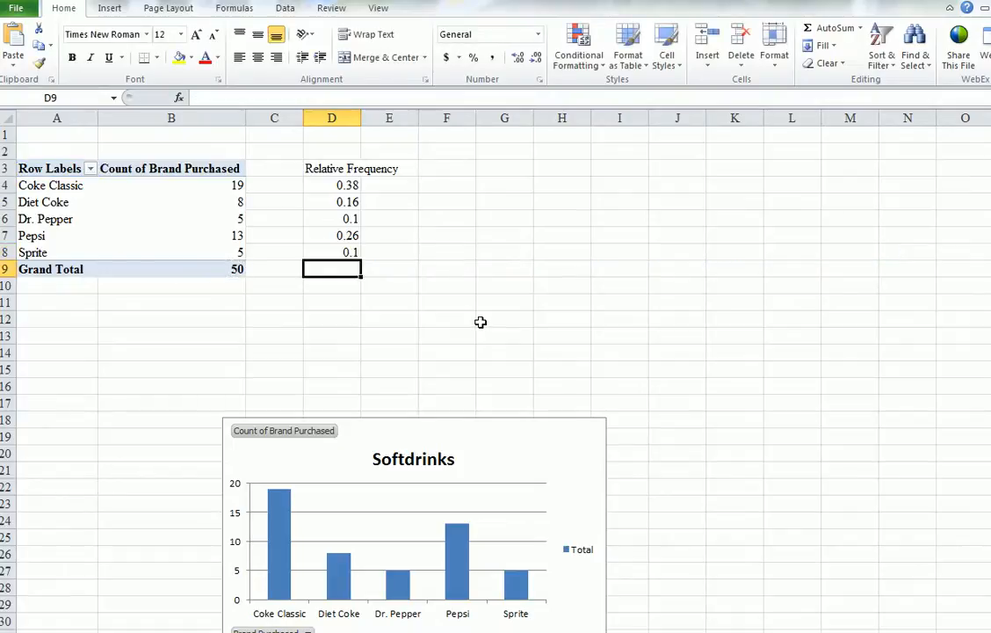
mouse_move(364, 255)
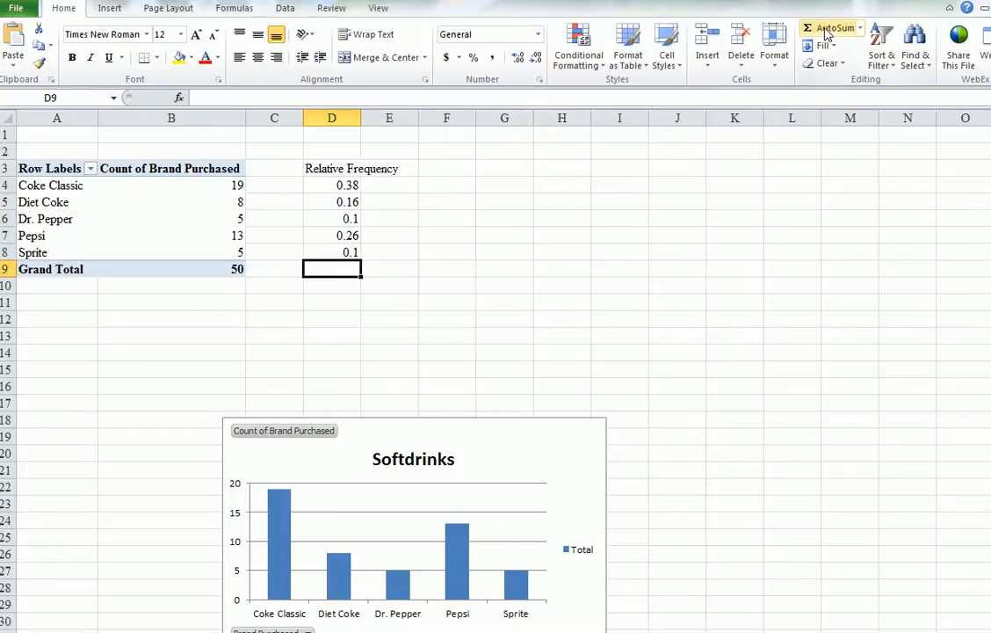
left_click(832, 28)
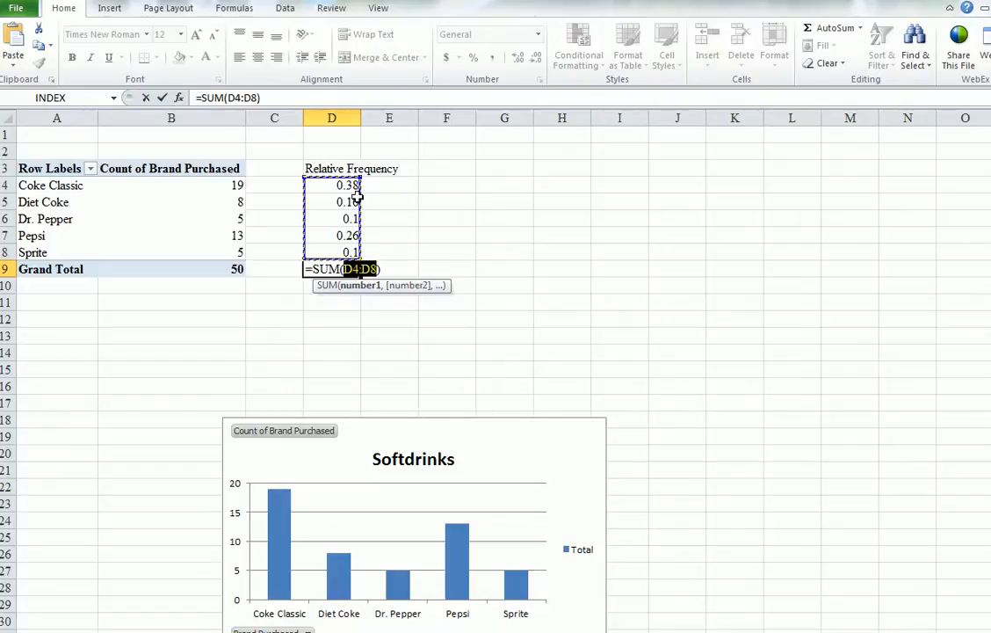
mouse_move(390, 257)
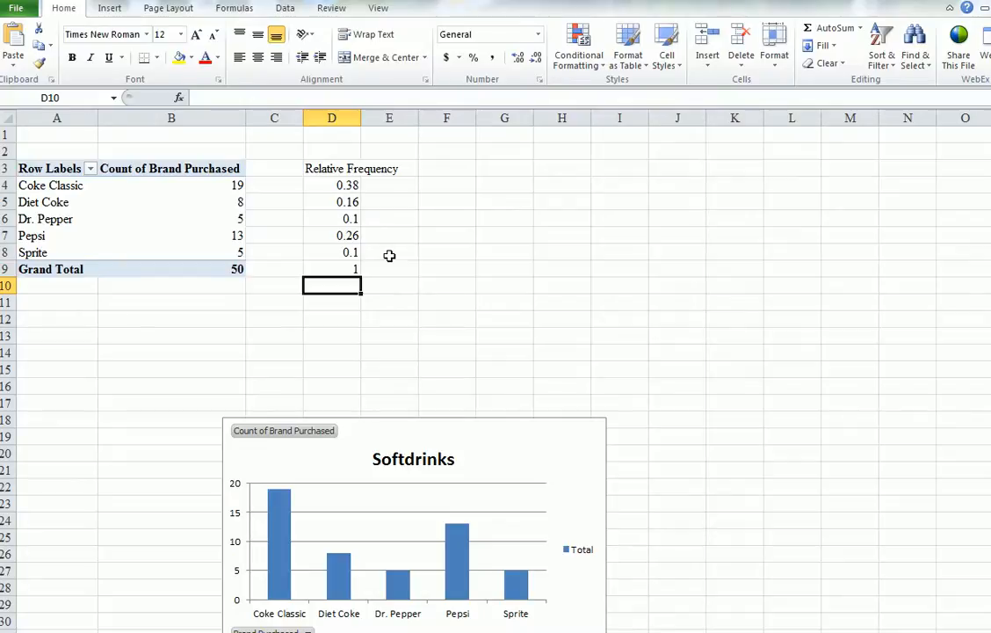
mouse_move(457, 246)
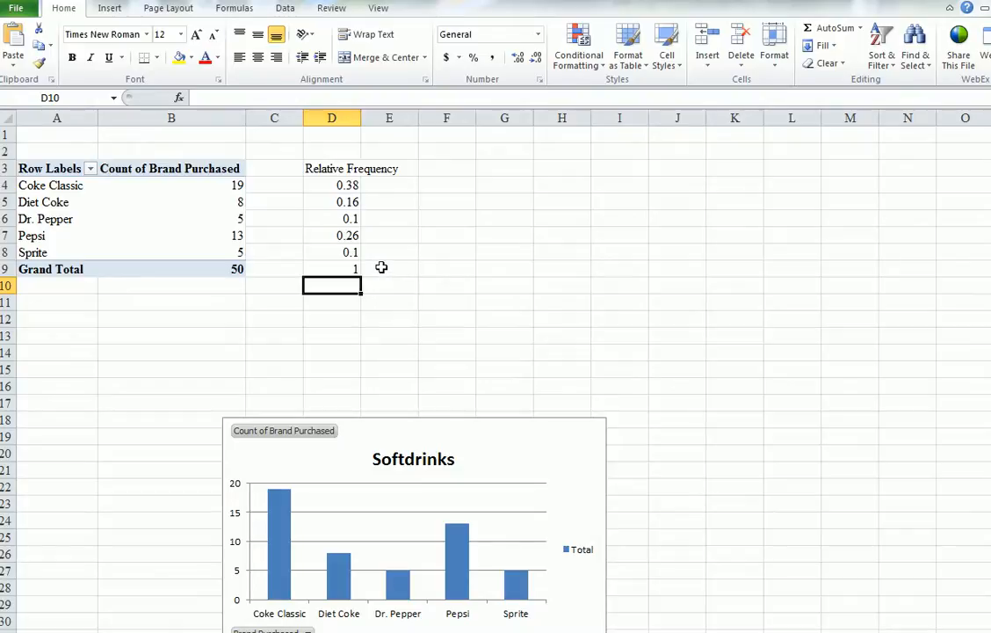
mouse_move(450, 165)
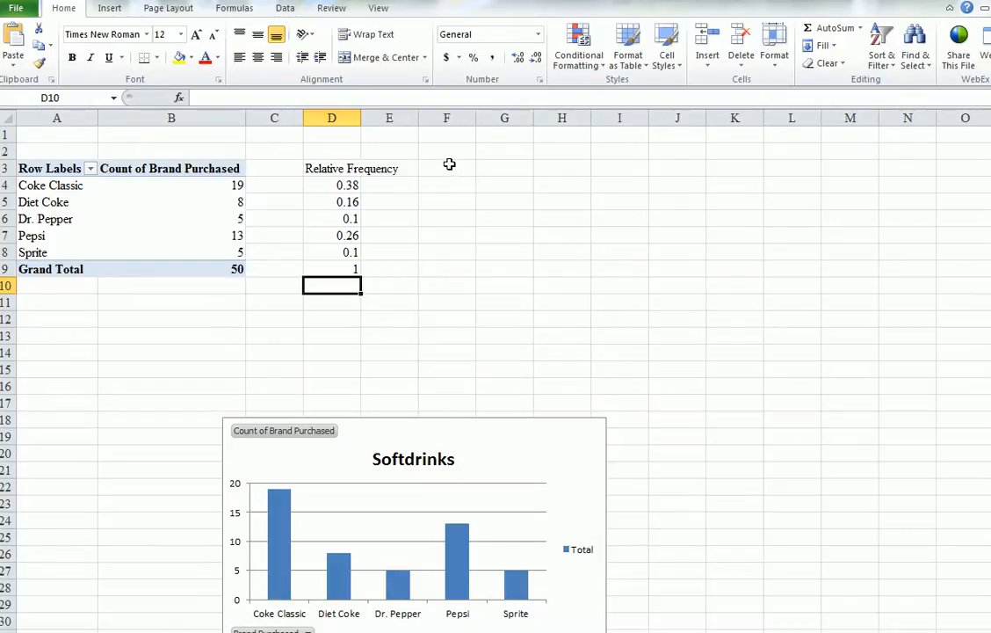
Enter the heading 'Percentage Relative Frequency' in cell F3
type("P")
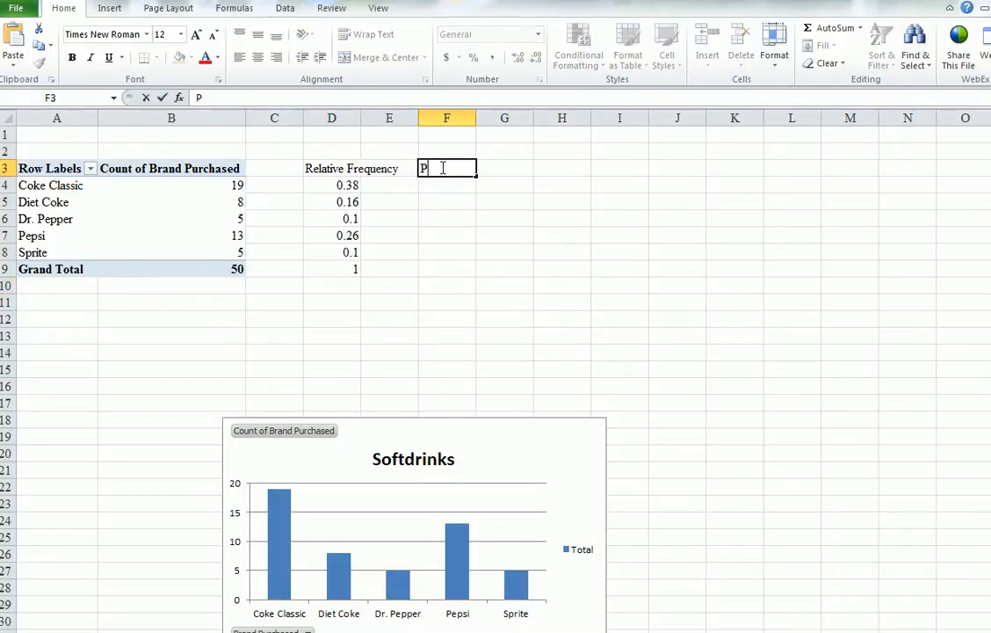
type("ercentage")
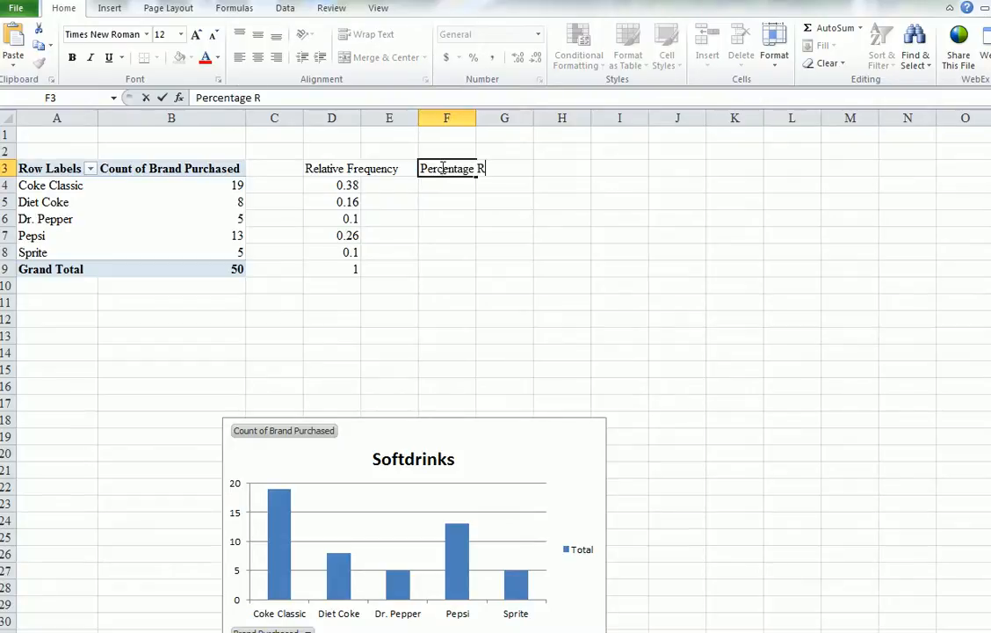
type("Relative")
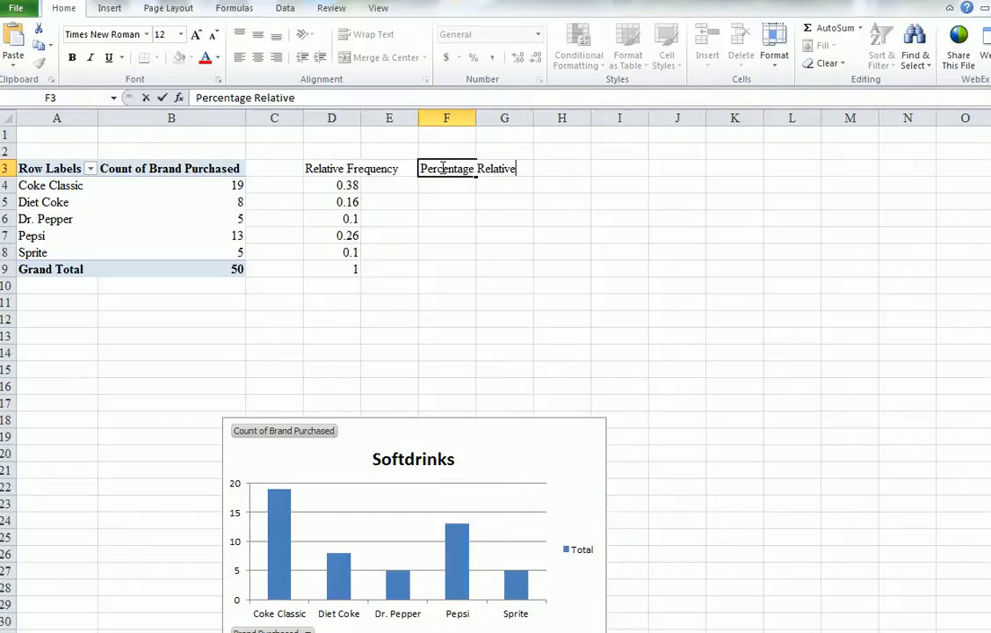
type("Frequ")
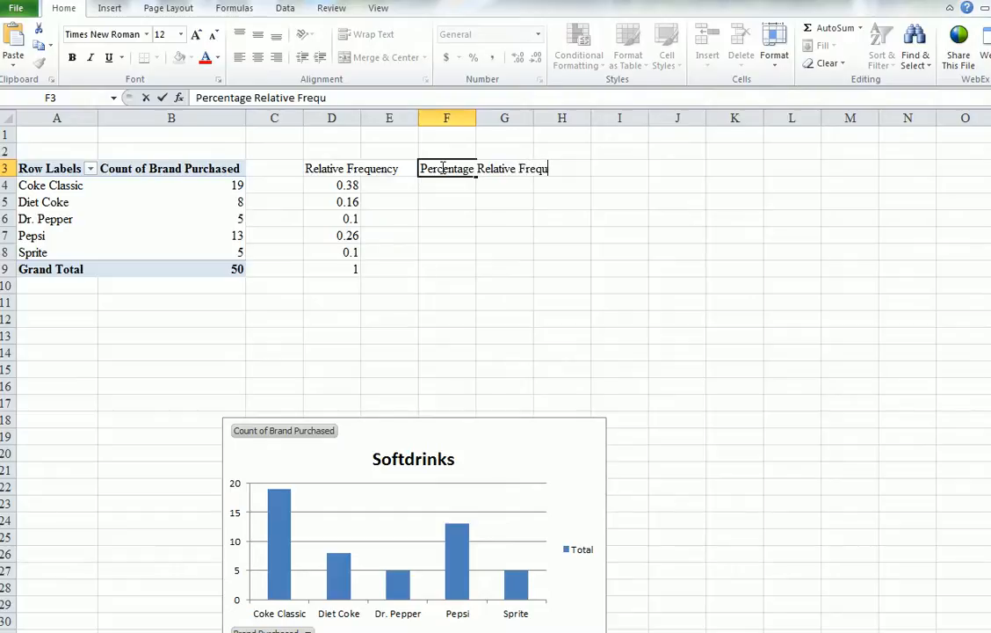
type("ency")
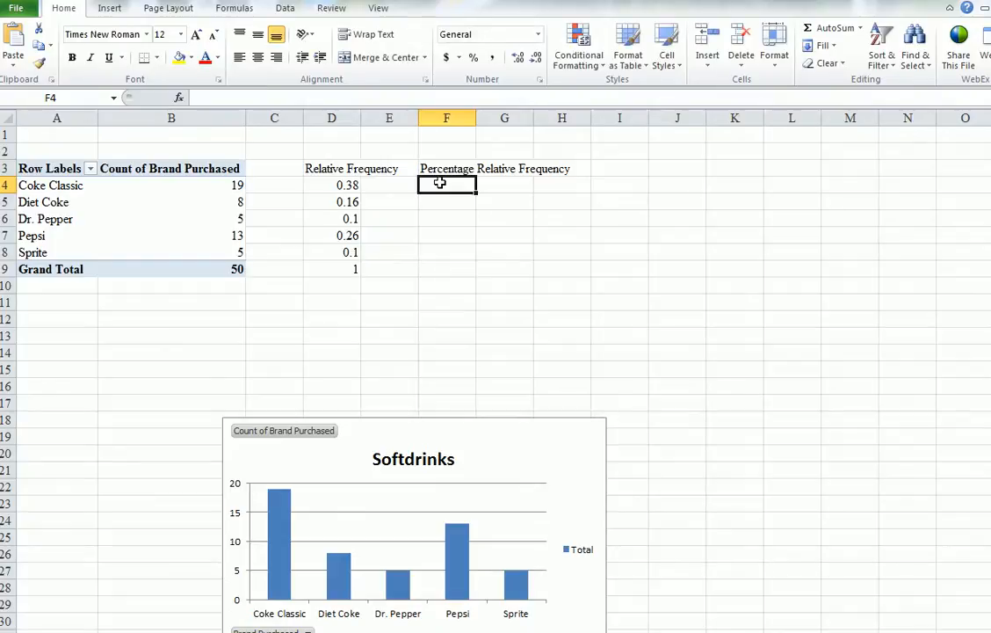
Enter =D4*100 in F4, fill it down to F8, and total the column to 100 in F9
type("=D4")
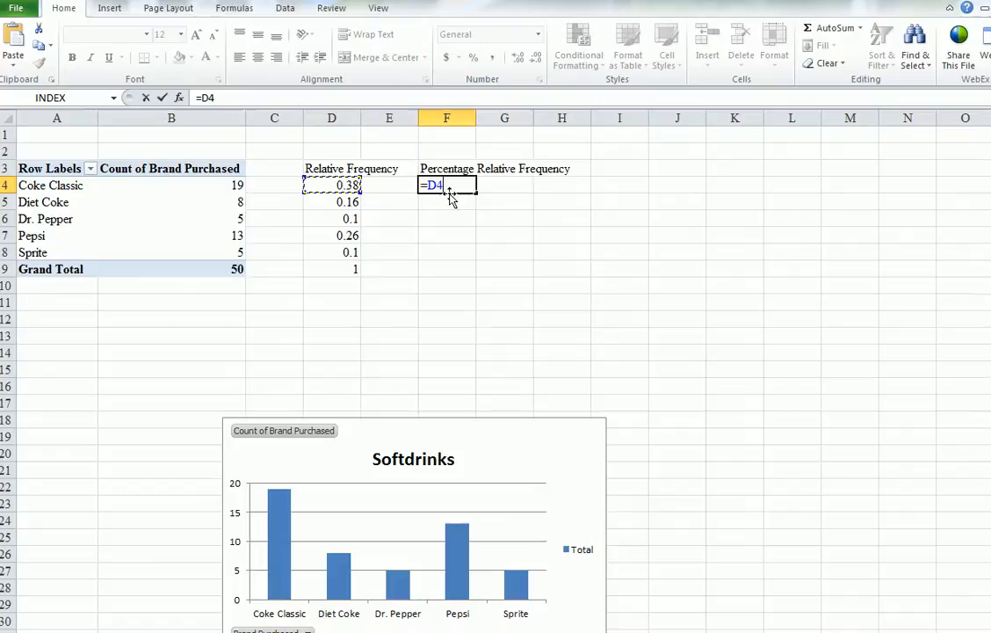
type("*")
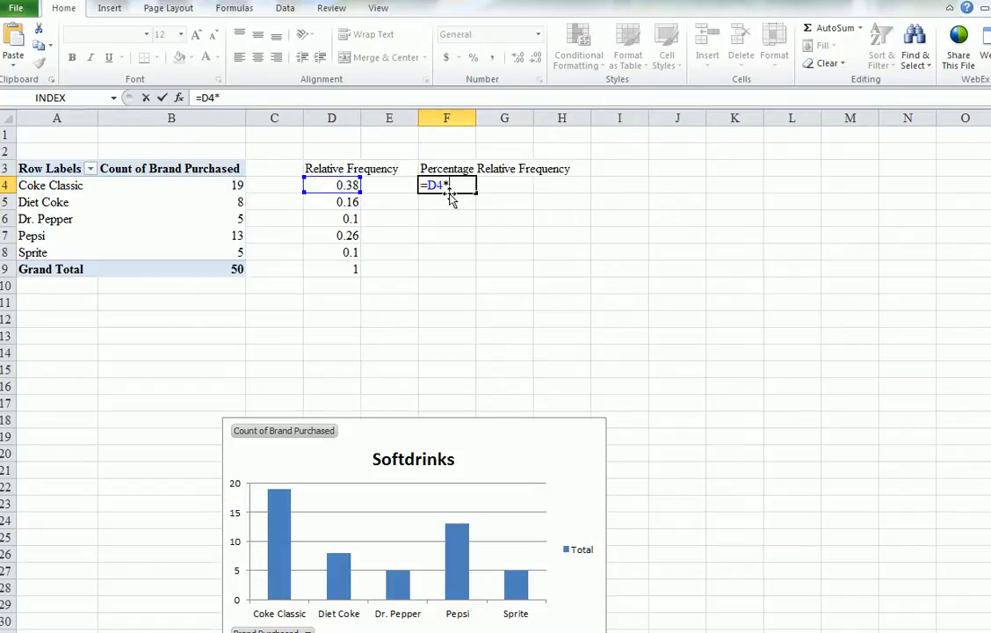
type("100")
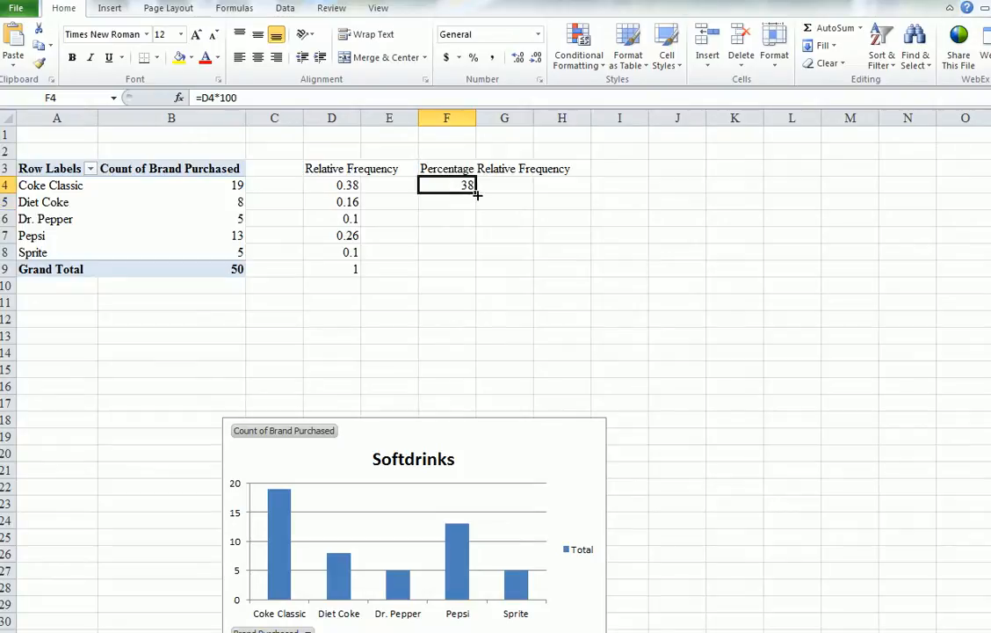
left_click_drag(446, 192, 446, 255)
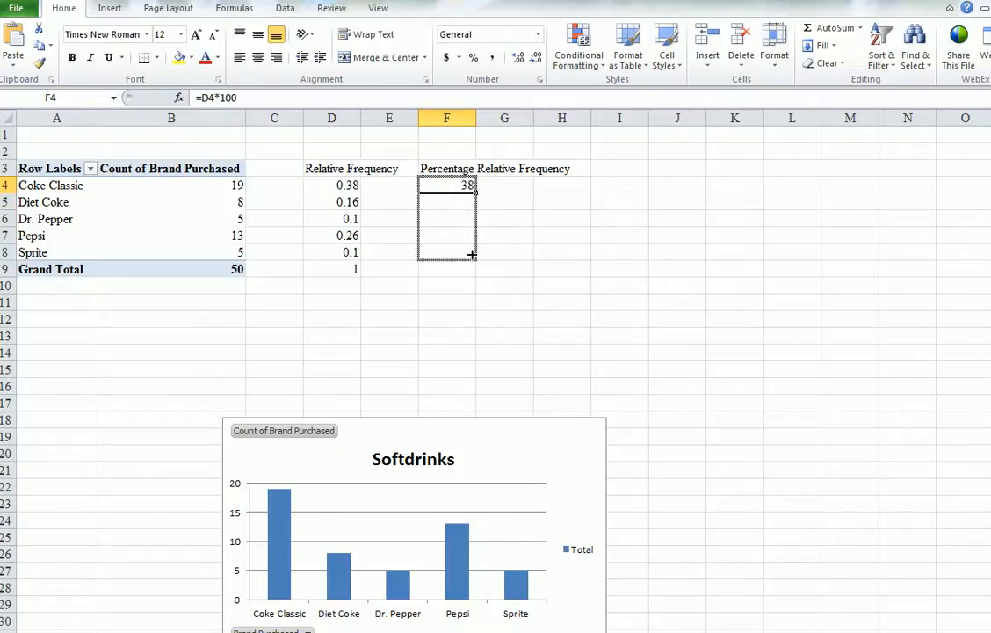
left_click_drag(447, 185, 447, 261)
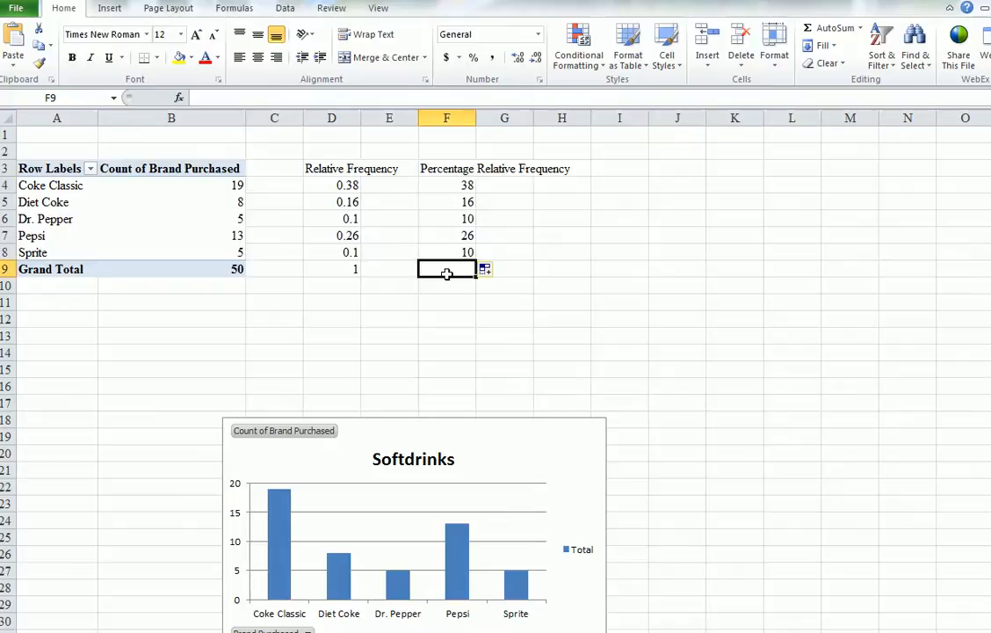
left_click(826, 28)
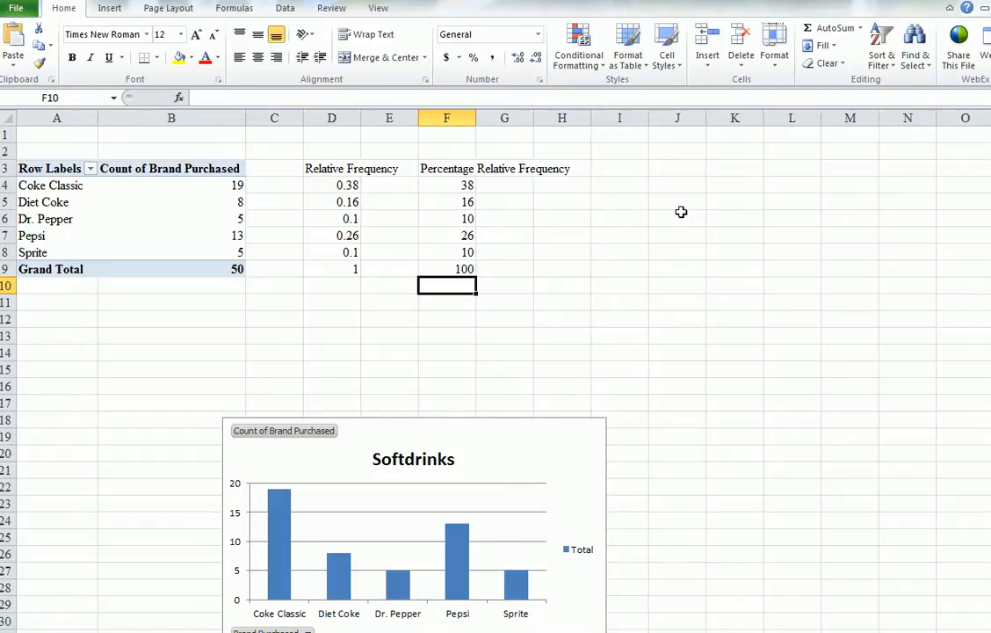
mouse_move(619, 229)
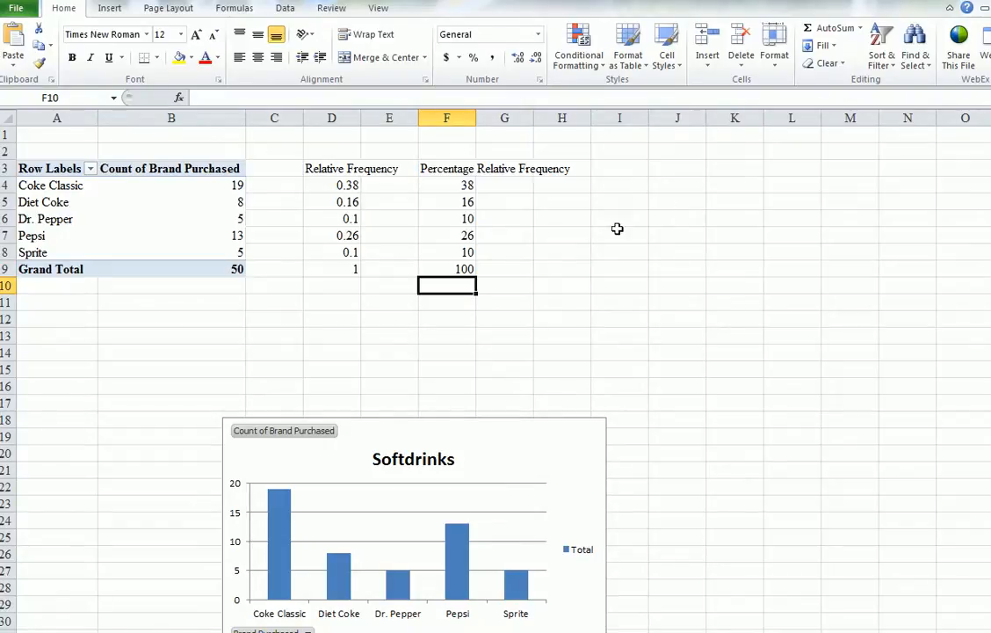
mouse_move(481, 220)
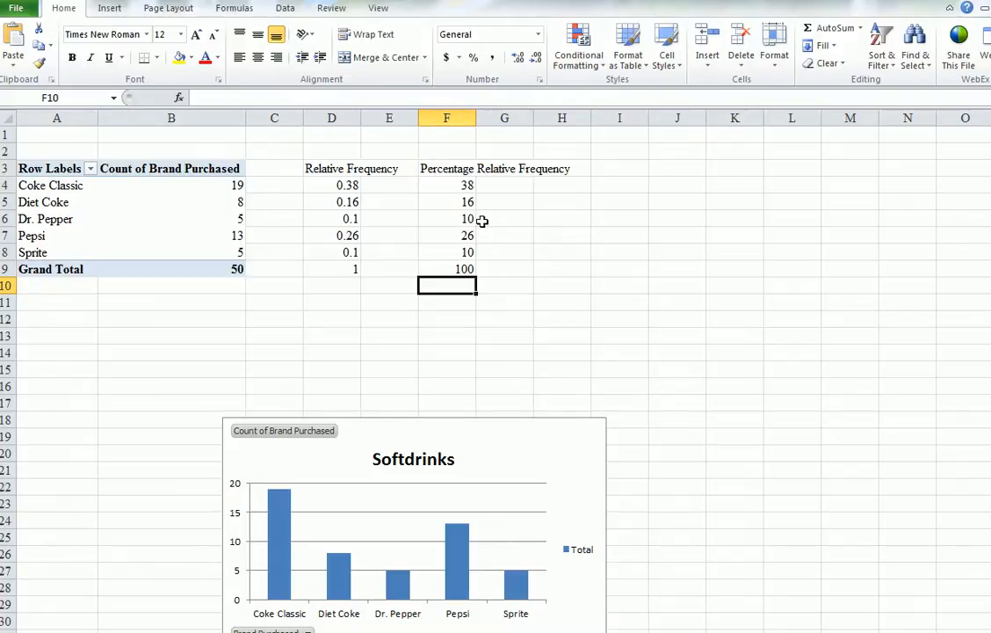
Select D3:H9 and apply a yellow fill to both frequency columns and their totals
left_click(46, 218)
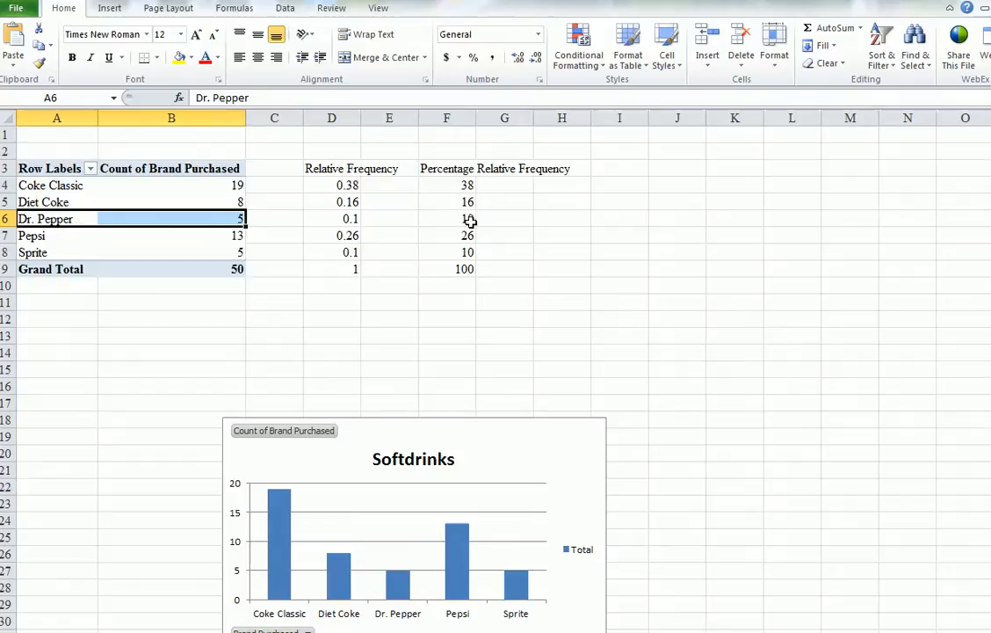
left_click(447, 218)
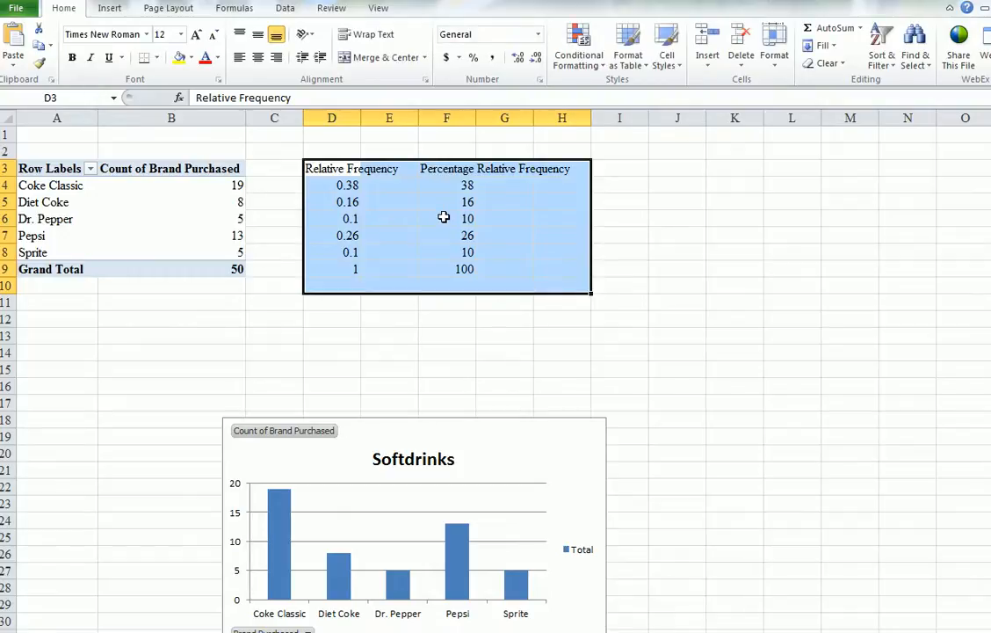
right_click(443, 218)
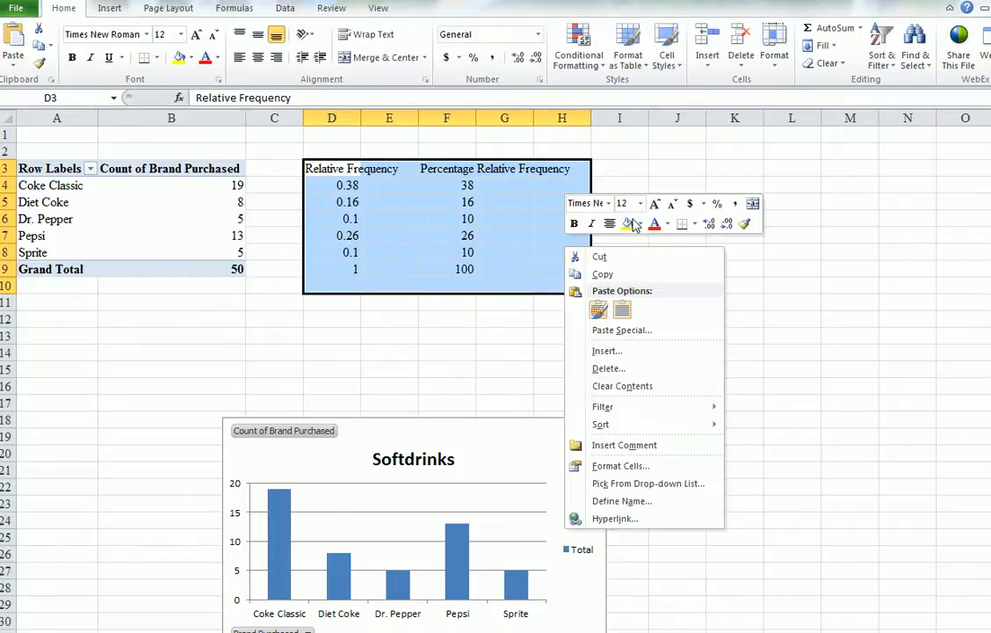
left_click(633, 223)
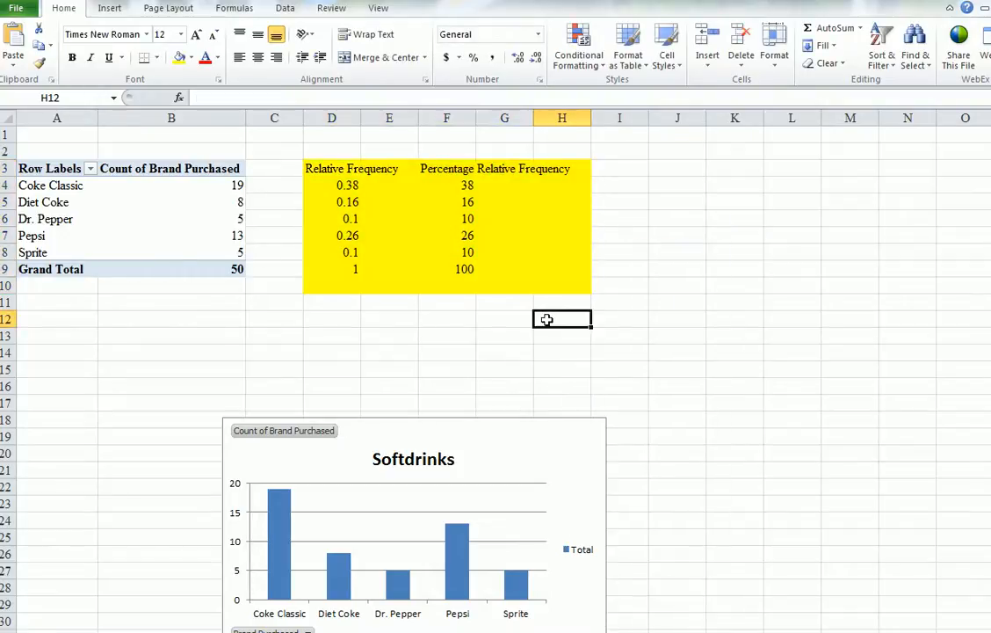
mouse_move(441, 350)
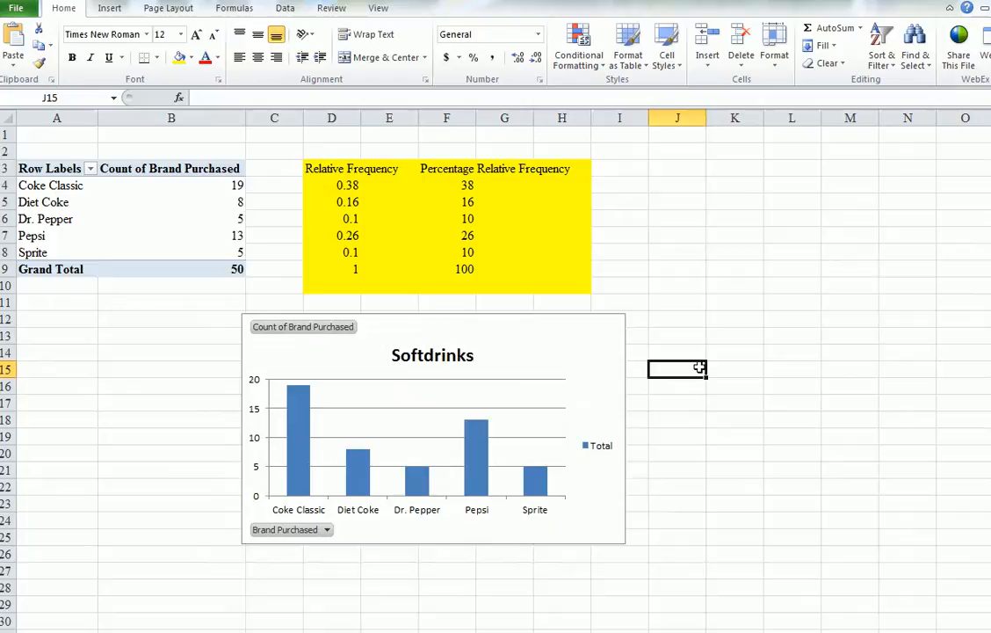
mouse_move(654, 369)
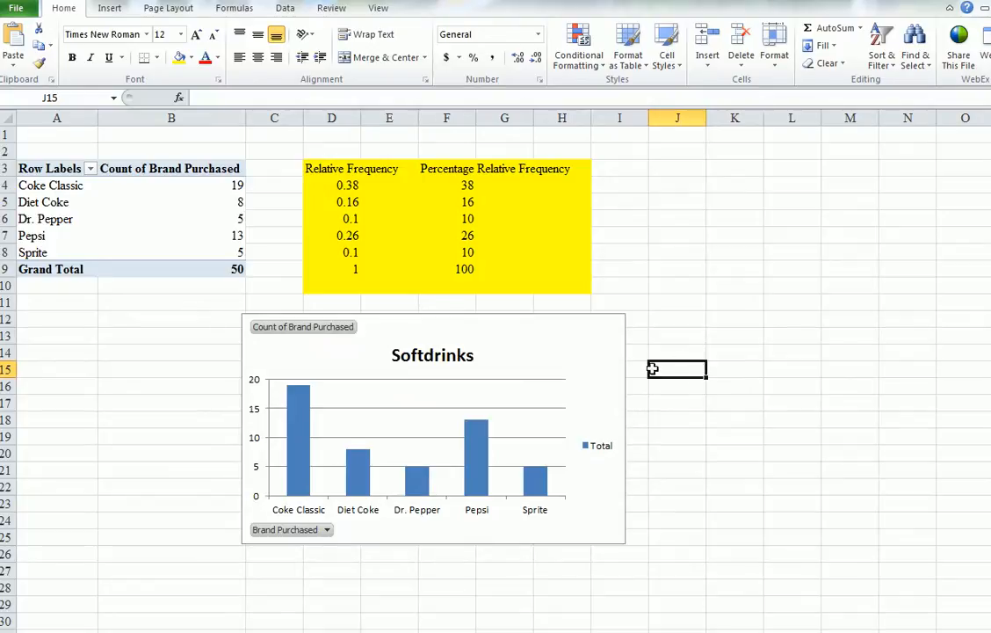
mouse_move(130, 629)
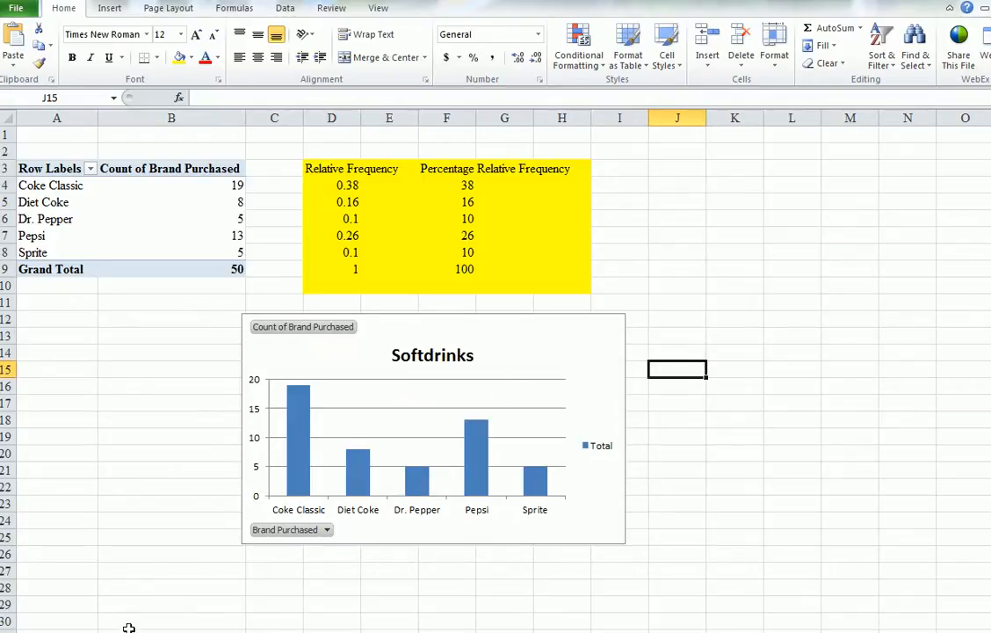
mouse_move(113, 380)
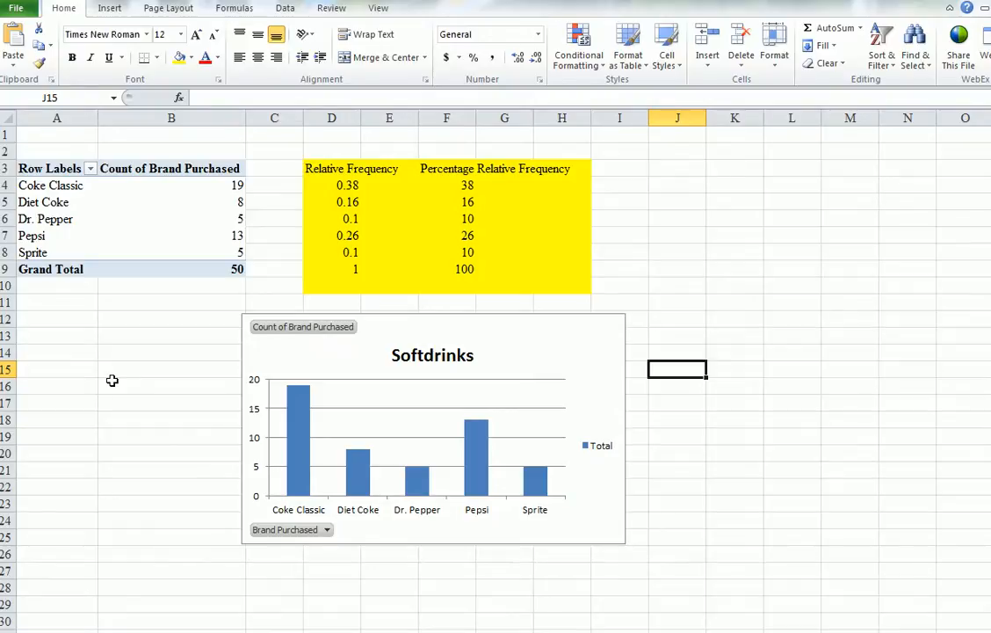
mouse_move(112, 381)
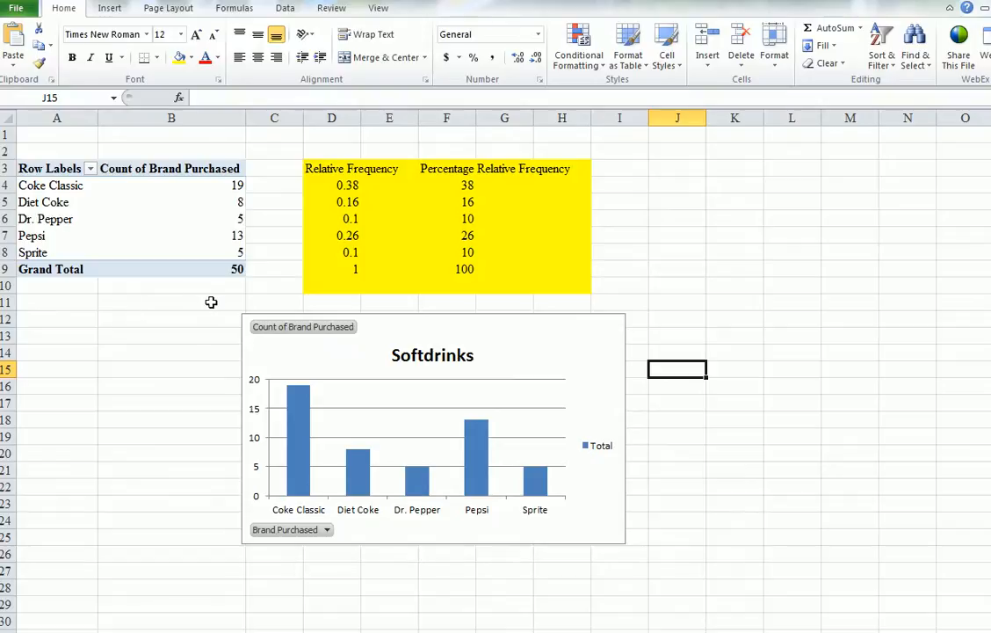
mouse_move(227, 317)
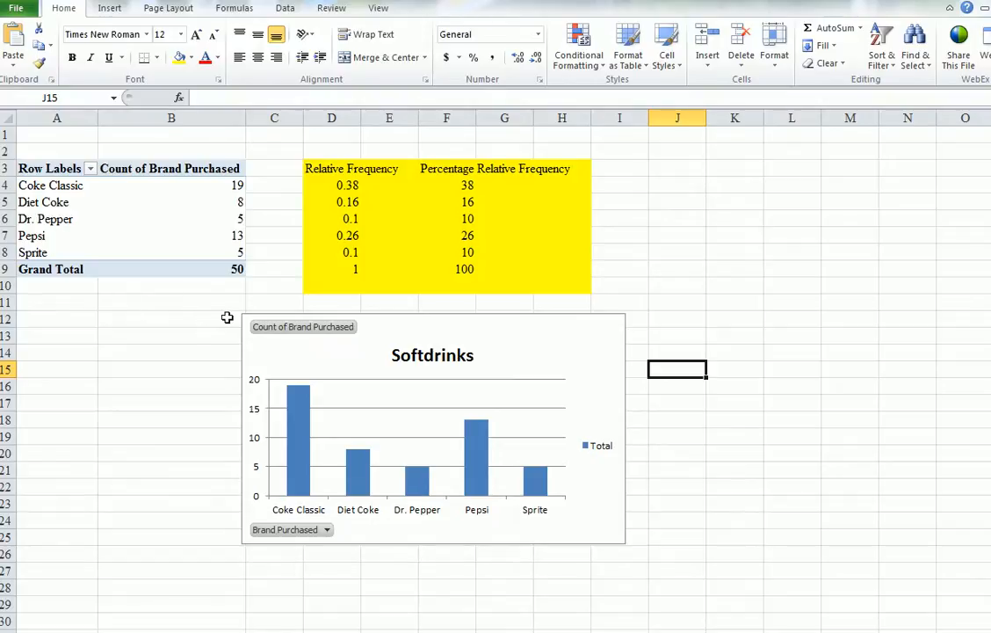
mouse_move(237, 315)
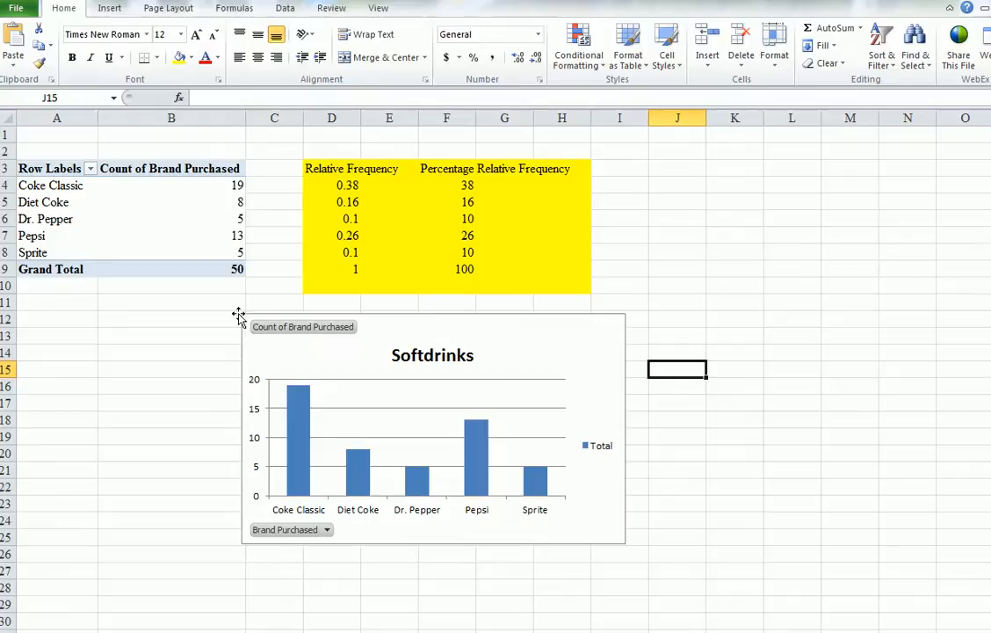
mouse_move(296, 404)
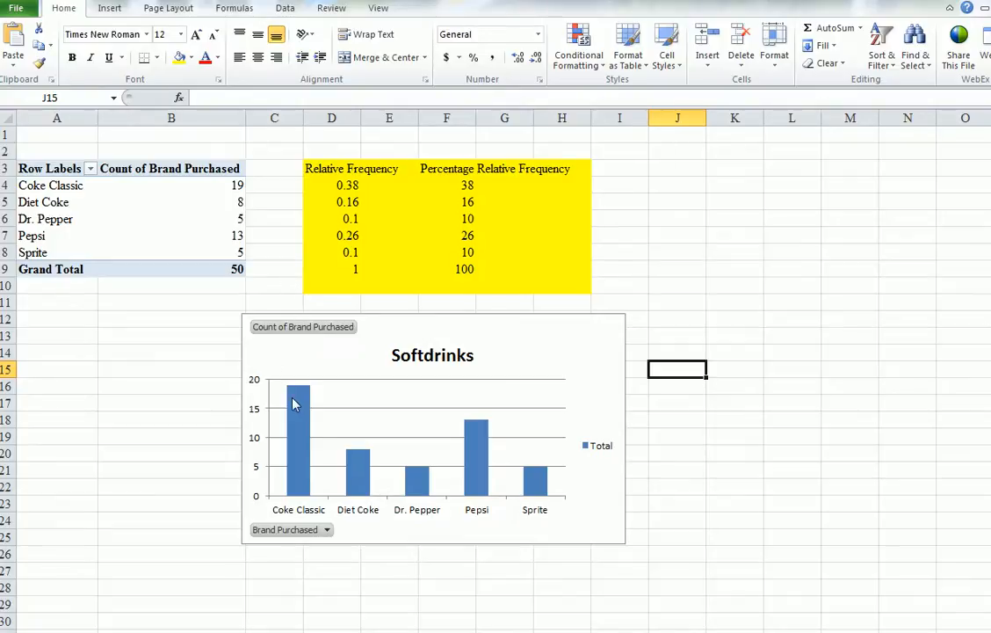
mouse_move(297, 401)
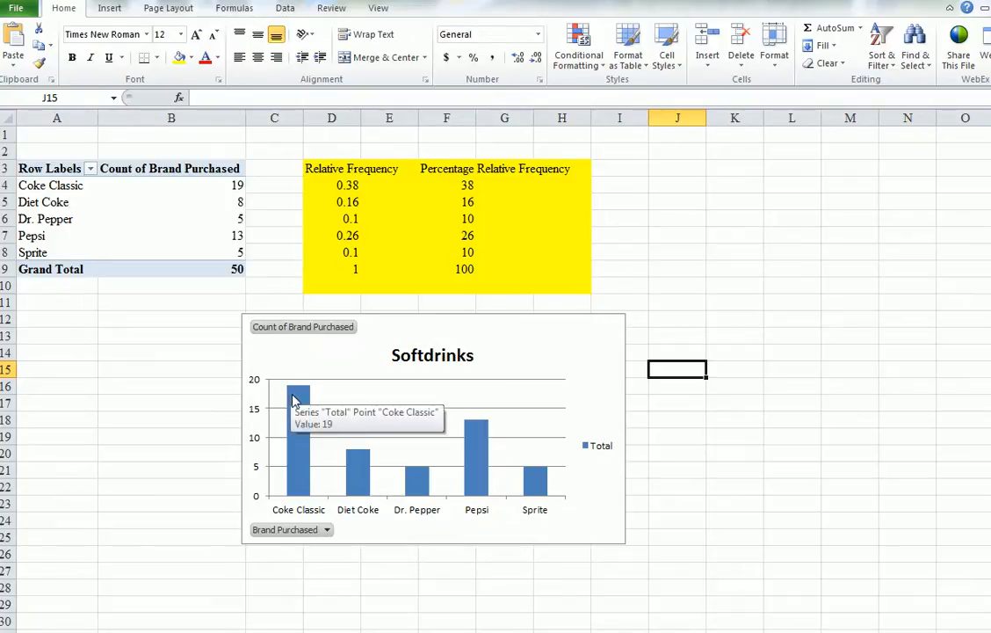
mouse_move(477, 440)
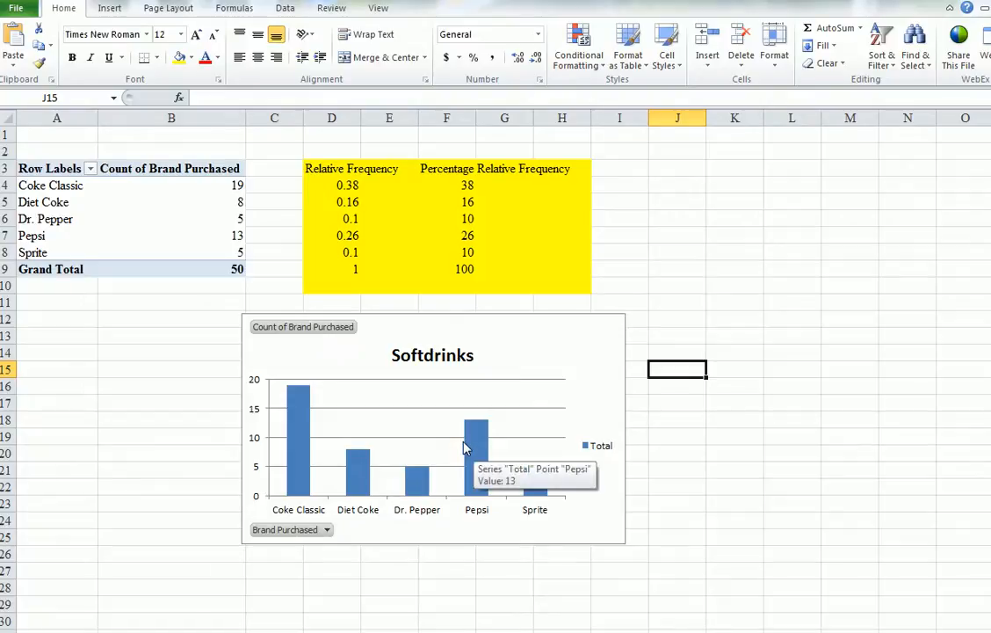
mouse_move(60, 605)
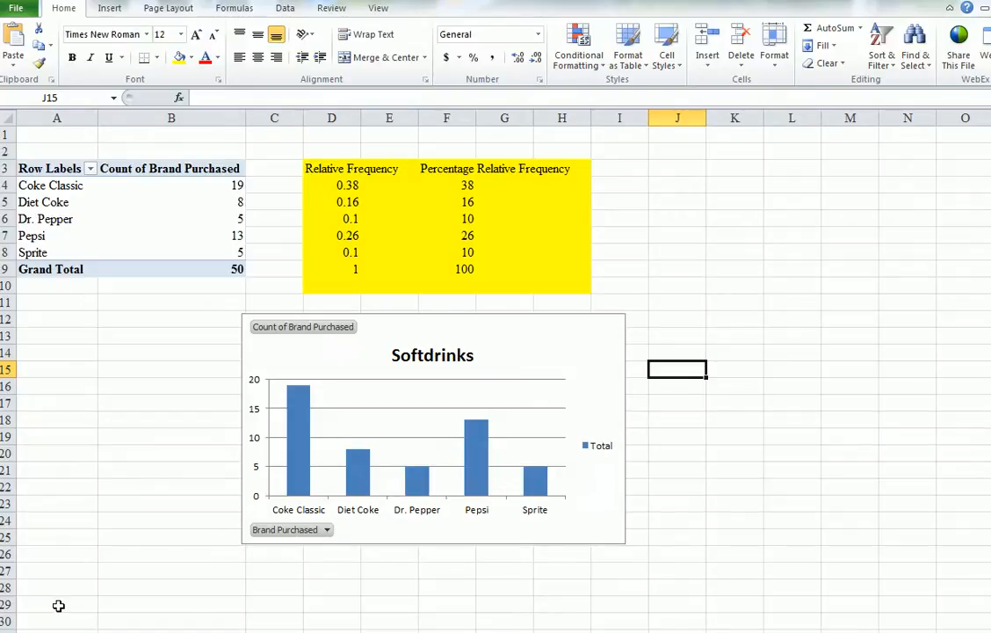